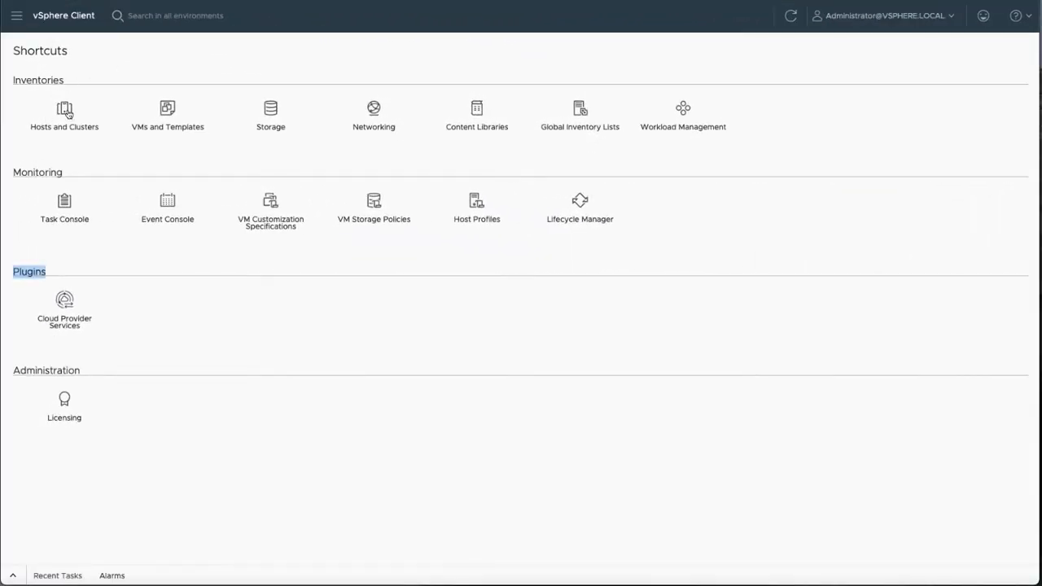
Step: Check the vSphere Zones page of vcsa-125 and confirm no zones exist yet
click(65, 112)
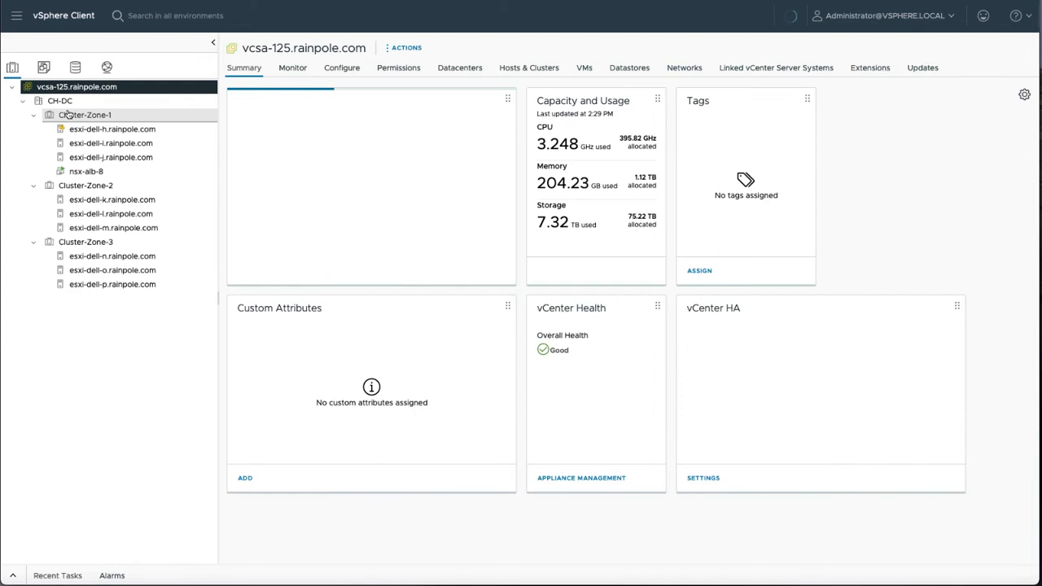
click(85, 85)
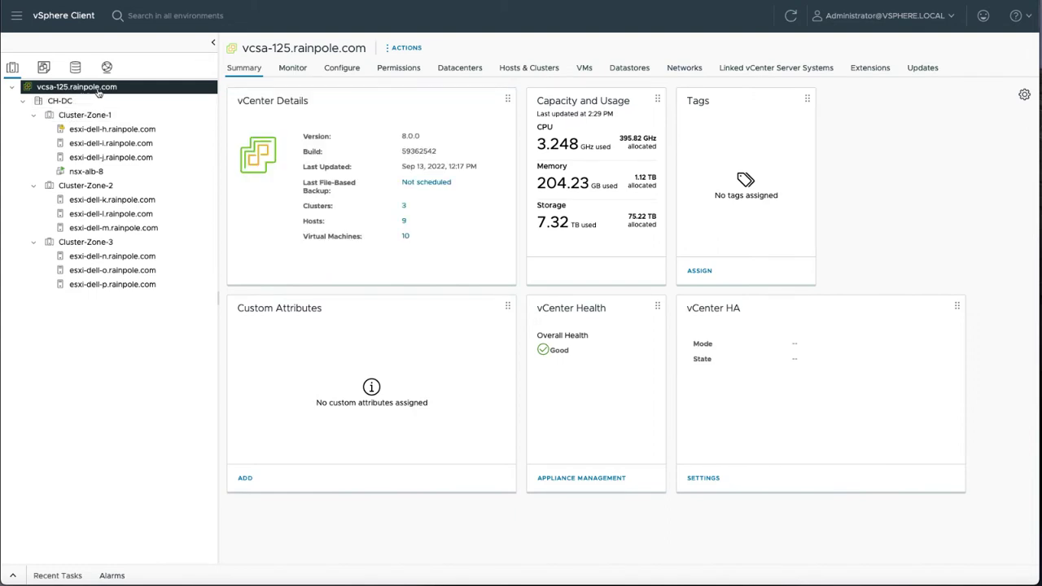
mouse_move(376, 106)
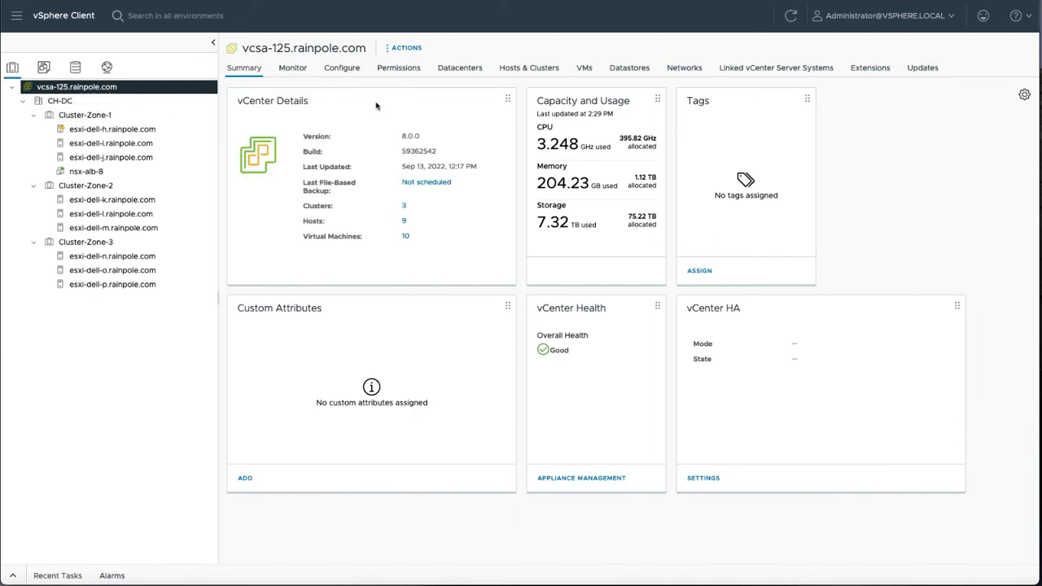
click(342, 68)
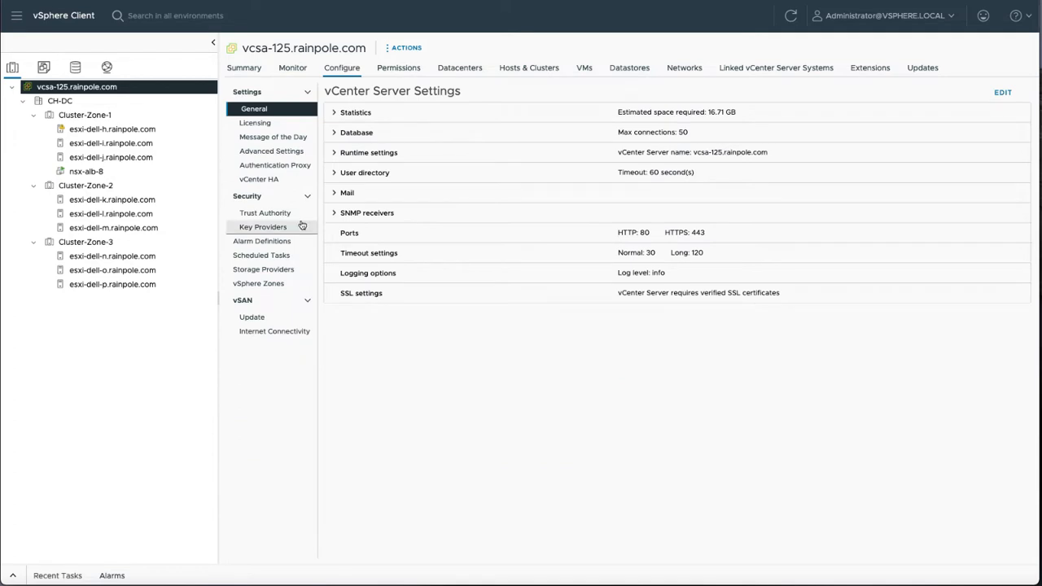
click(257, 283)
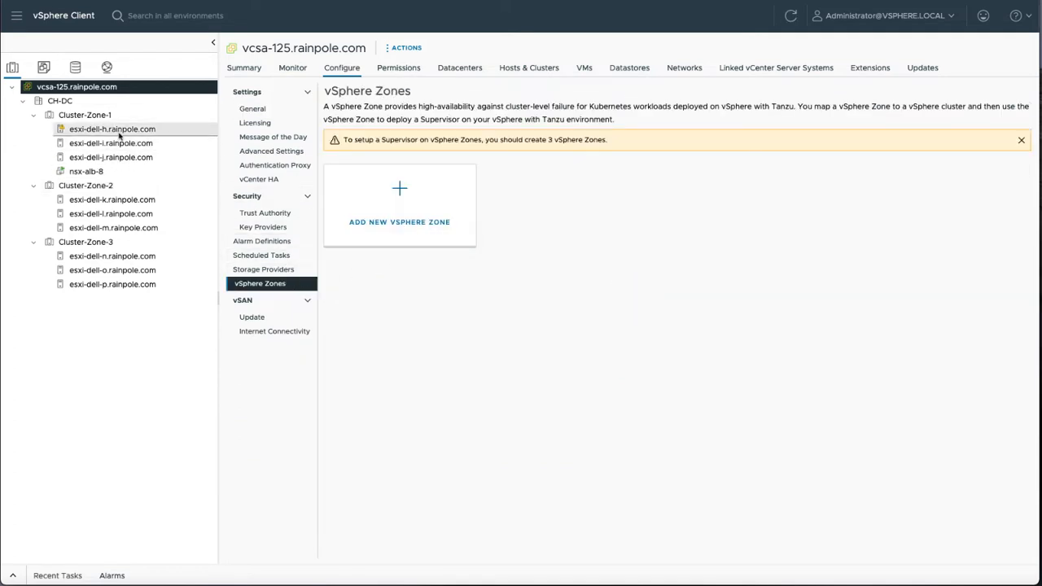
Step: Review the vSAN Services configuration of Cluster-Zone-1
click(85, 114)
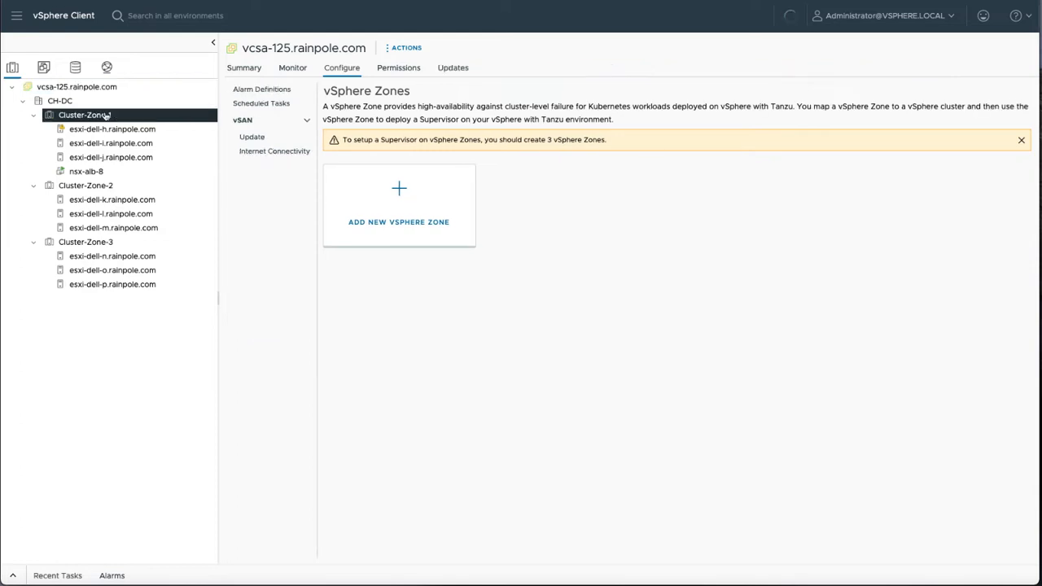
click(85, 114)
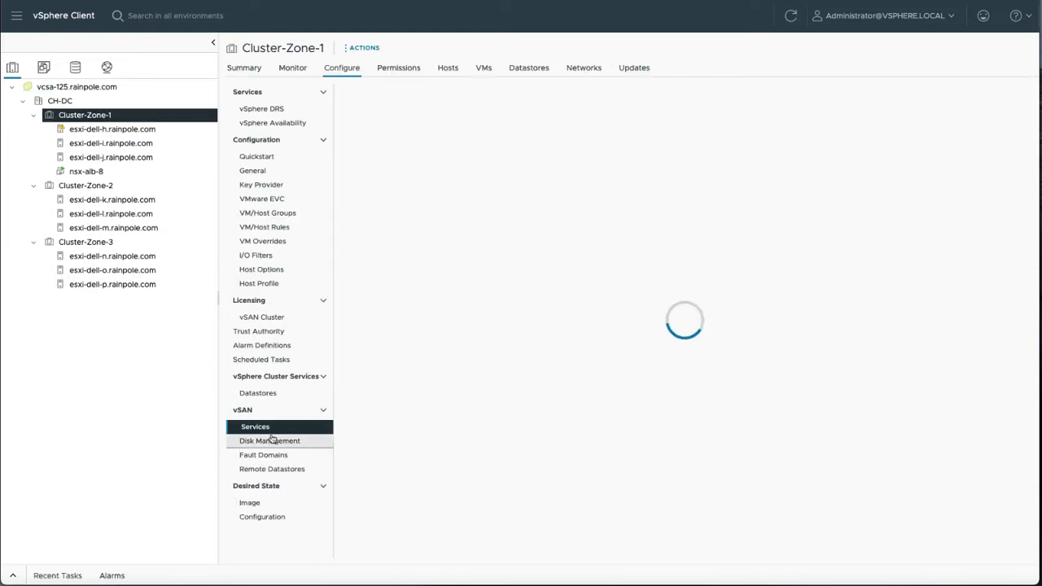
click(254, 427)
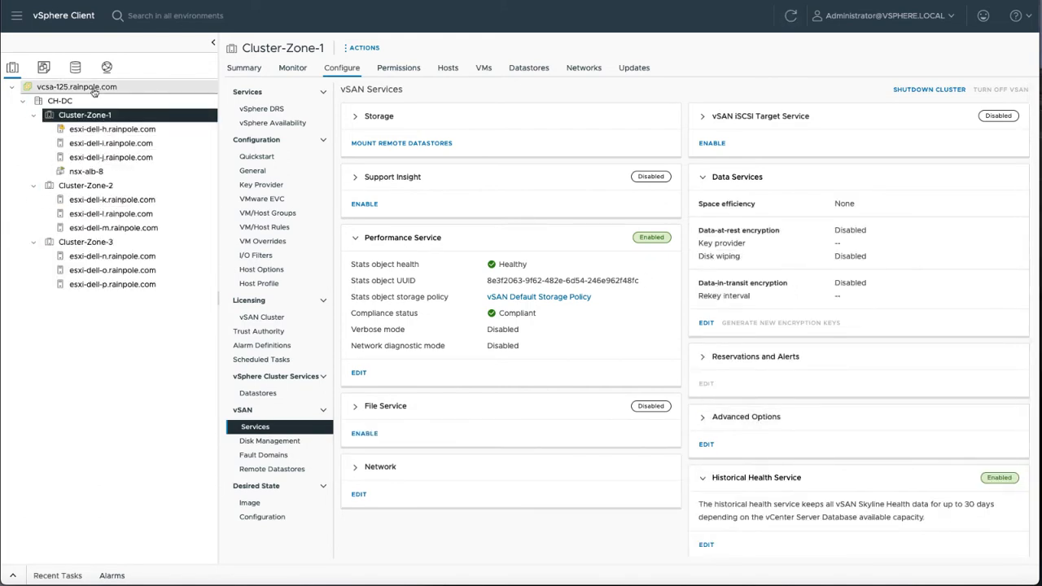
Step: Add a new vSphere Zone named zone-1 and assign Cluster-Zone-1 to it
click(78, 85)
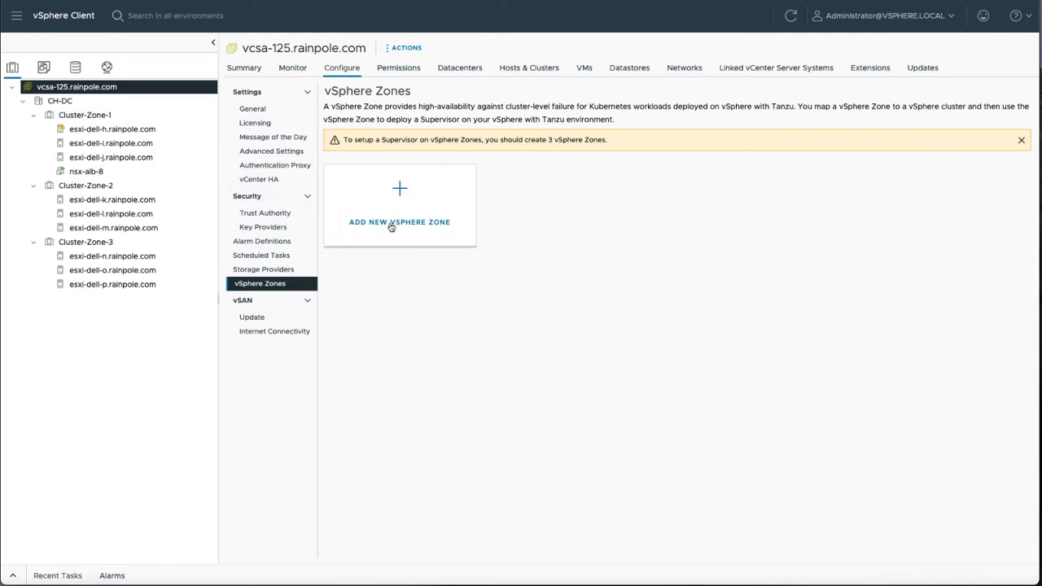
click(399, 221)
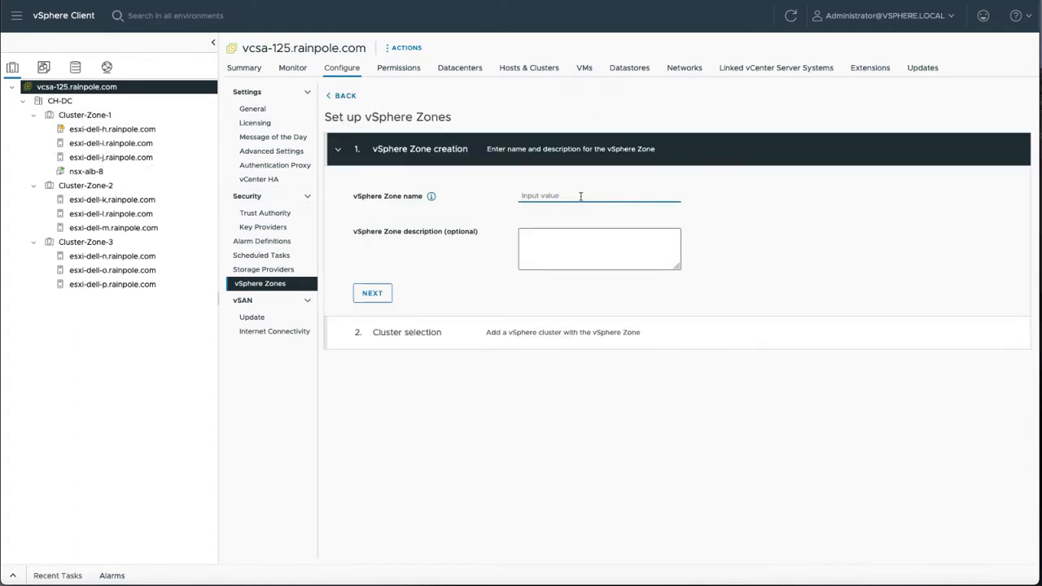
text(zone-3)
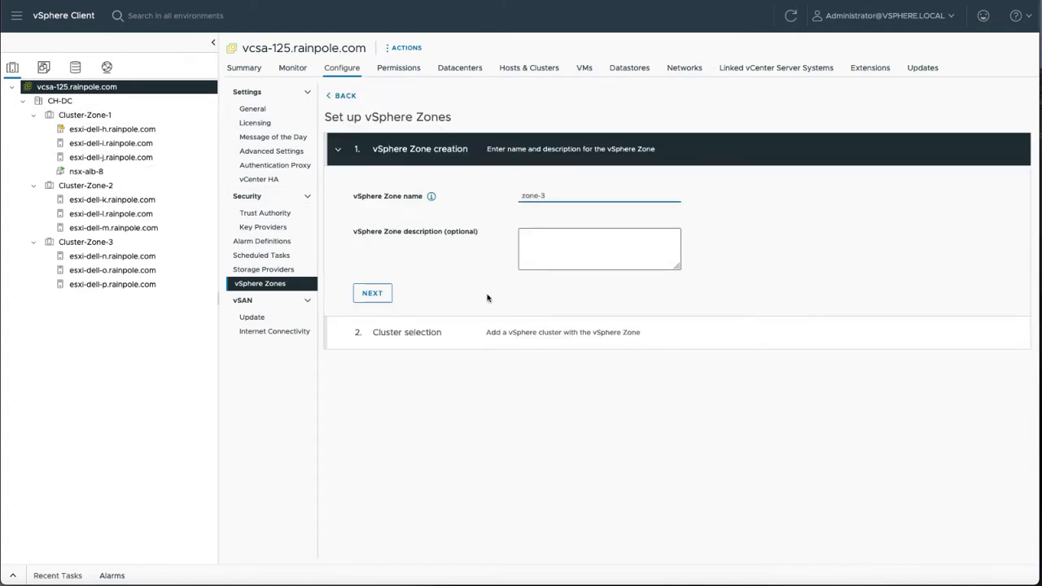
click(371, 293)
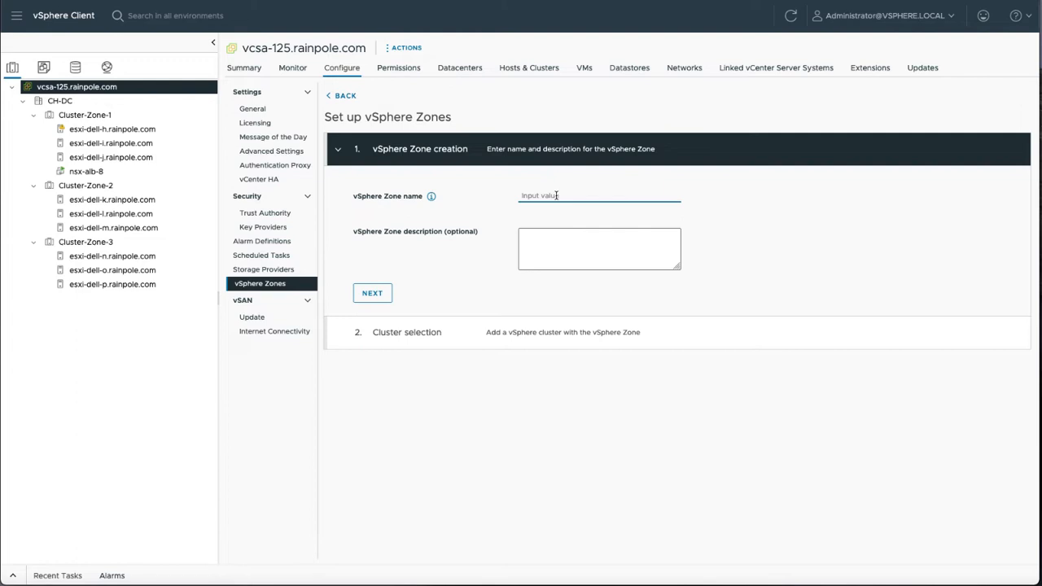
click(371, 293)
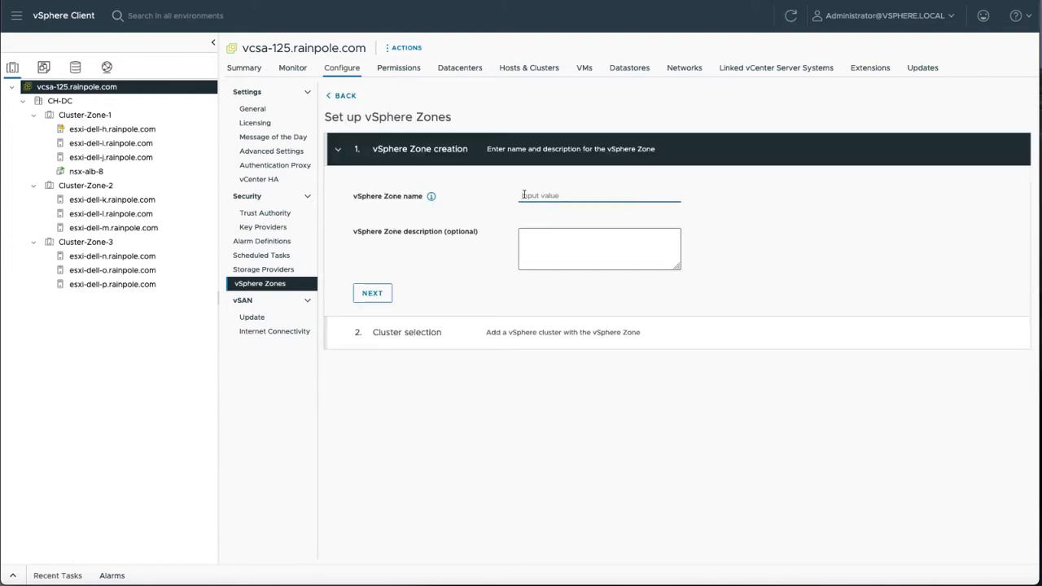
click(372, 293)
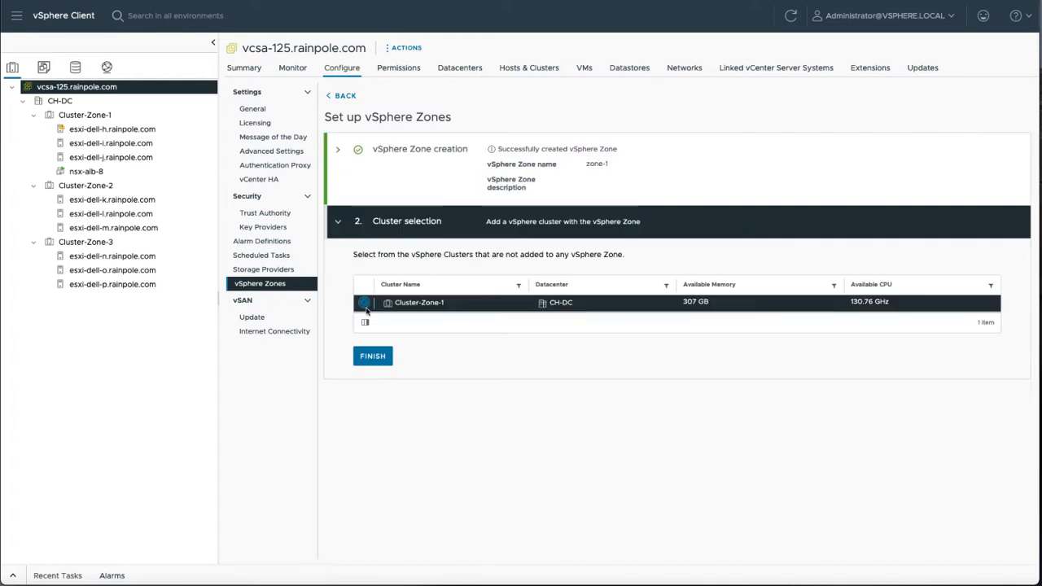
click(372, 355)
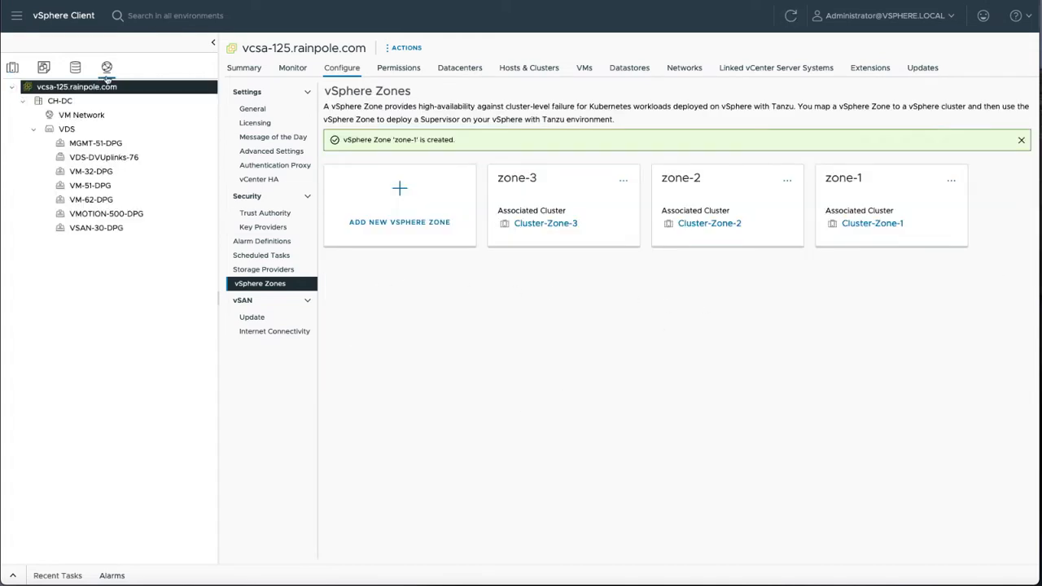
mouse_move(108, 198)
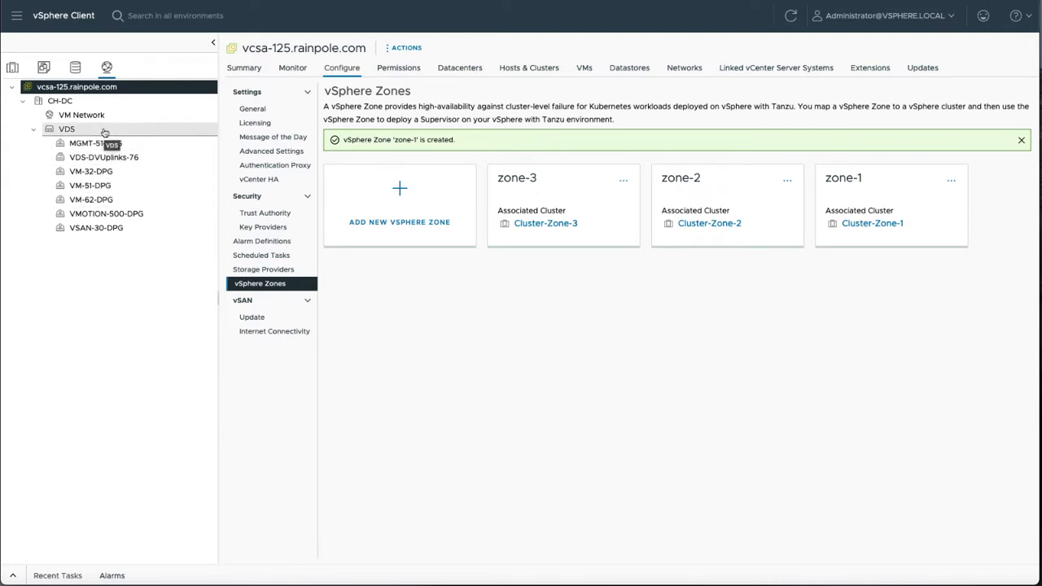
Step: View the VDS distributed switch summary in the Networking inventory
click(67, 129)
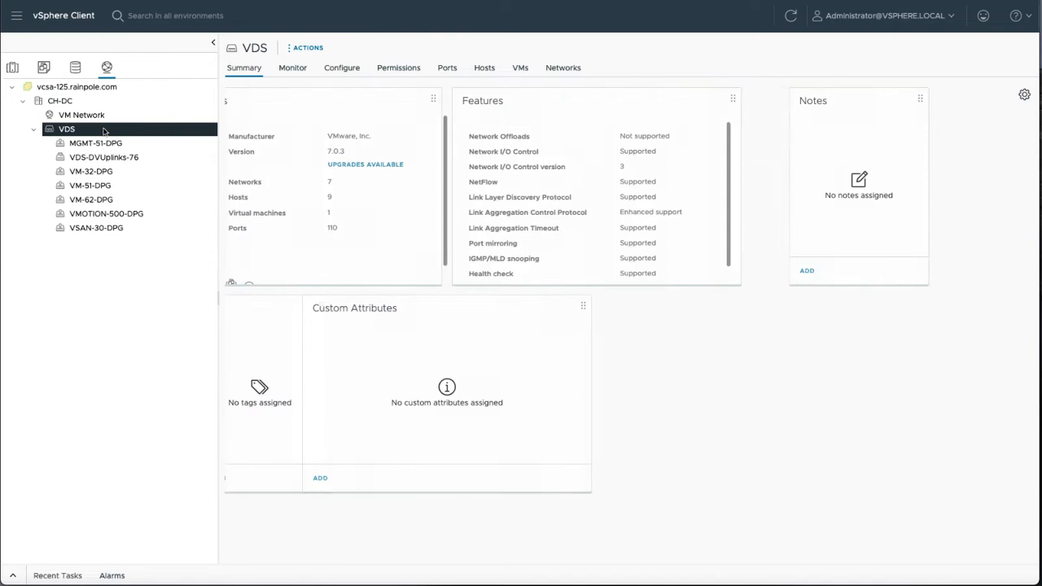
click(484, 68)
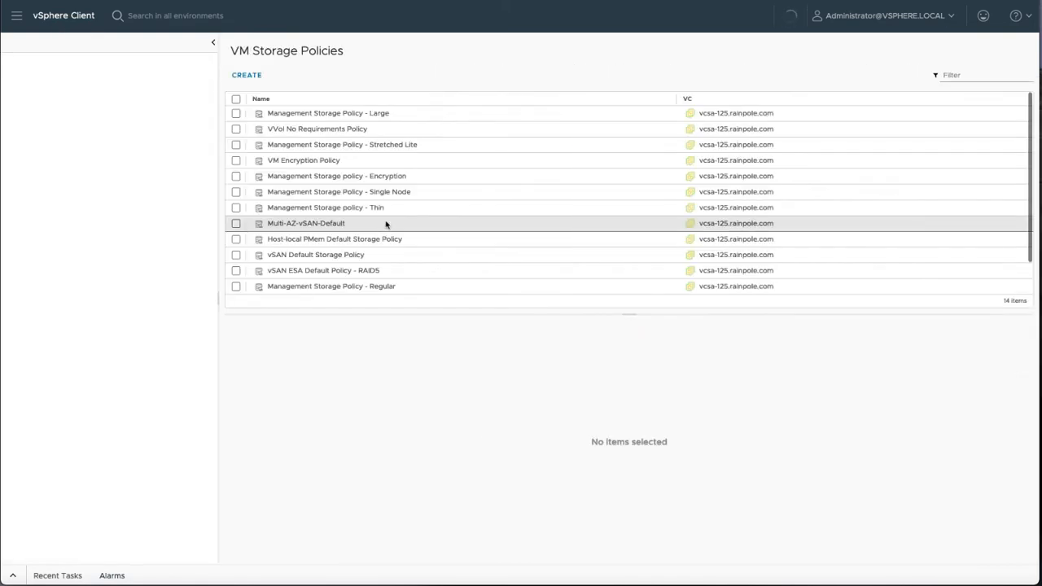
Step: Look over the VM Storage Policies list, then return to the Shortcuts overview
click(208, 42)
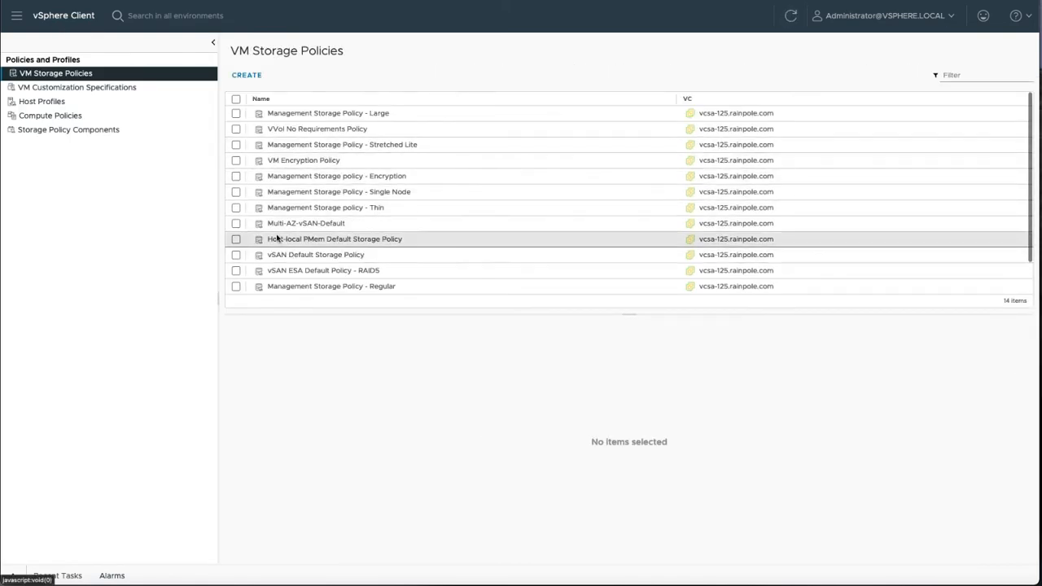
click(308, 223)
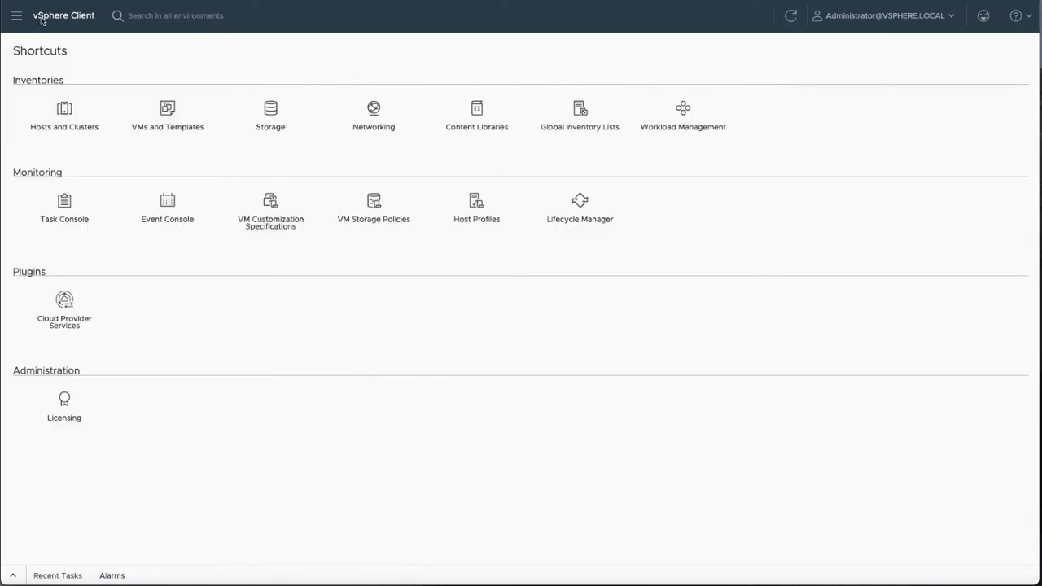
Step: Check the four content libraries from Workload Management, then return to its Supervisor prerequisites
click(682, 111)
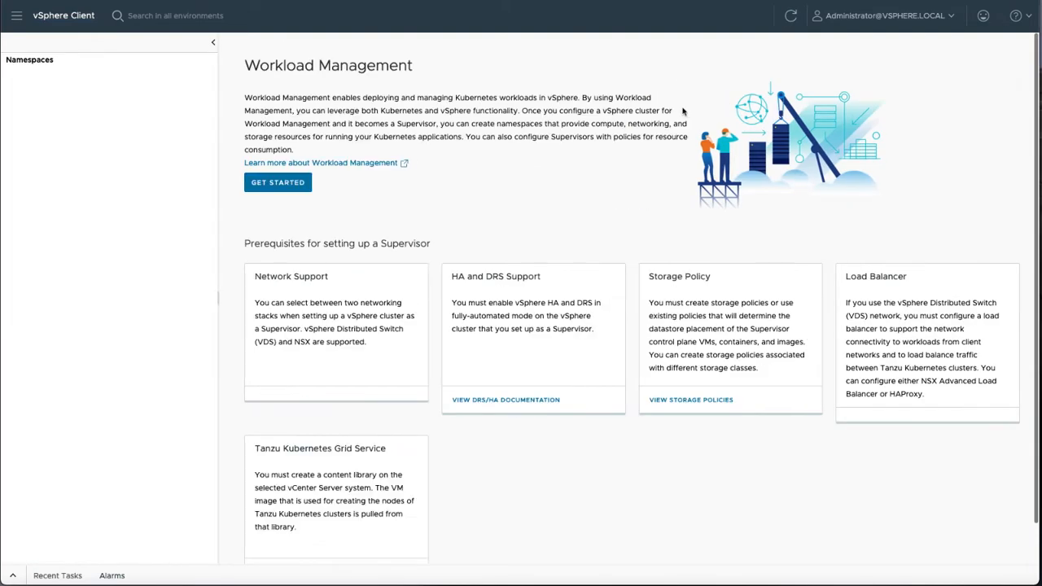
scroll(down, 3)
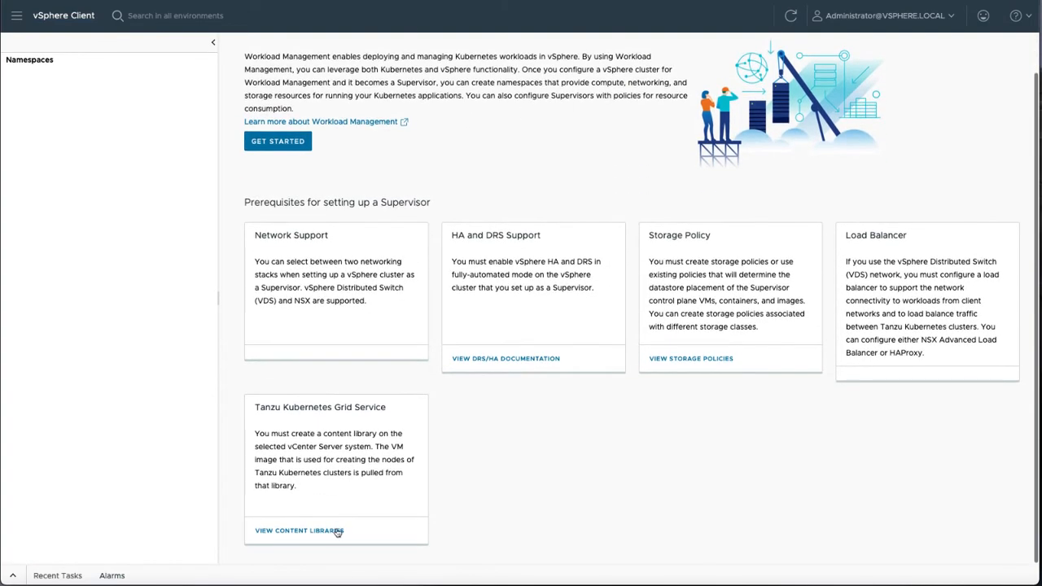
click(296, 531)
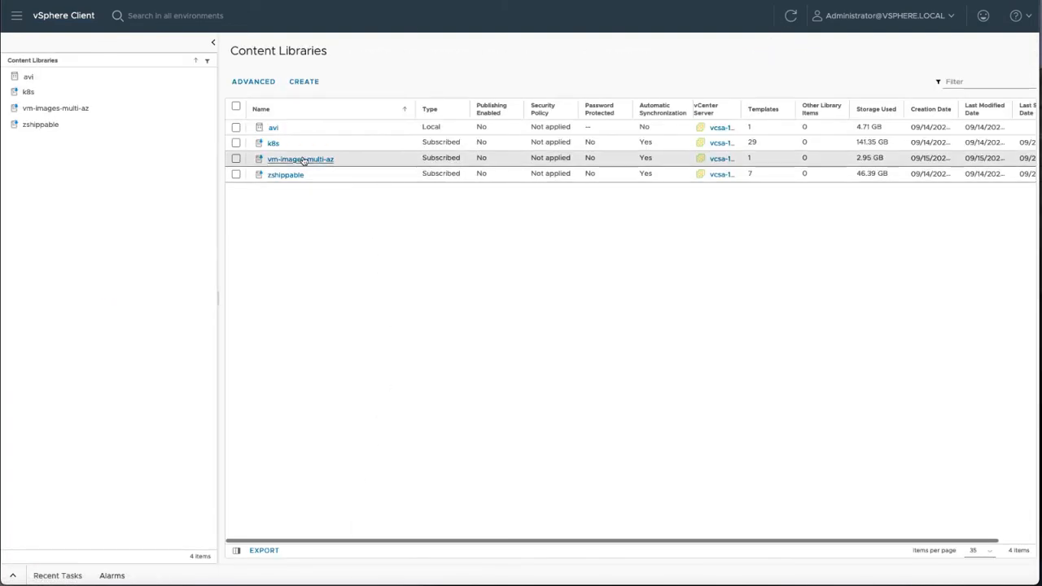
click(300, 159)
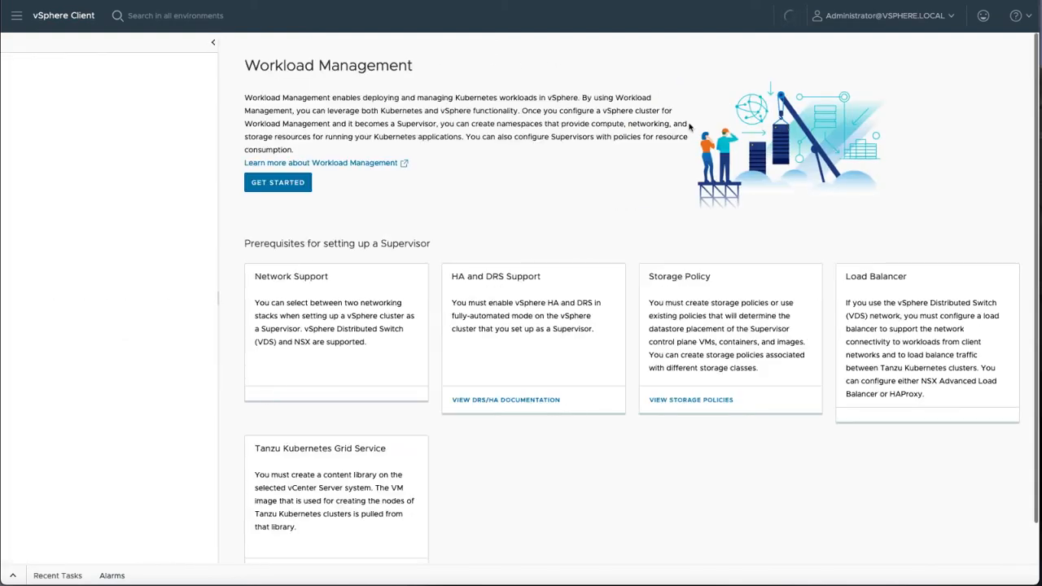
Step: Name the Supervisor zone-deploy and place it across zone-1, zone-2 and zone-3
click(277, 182)
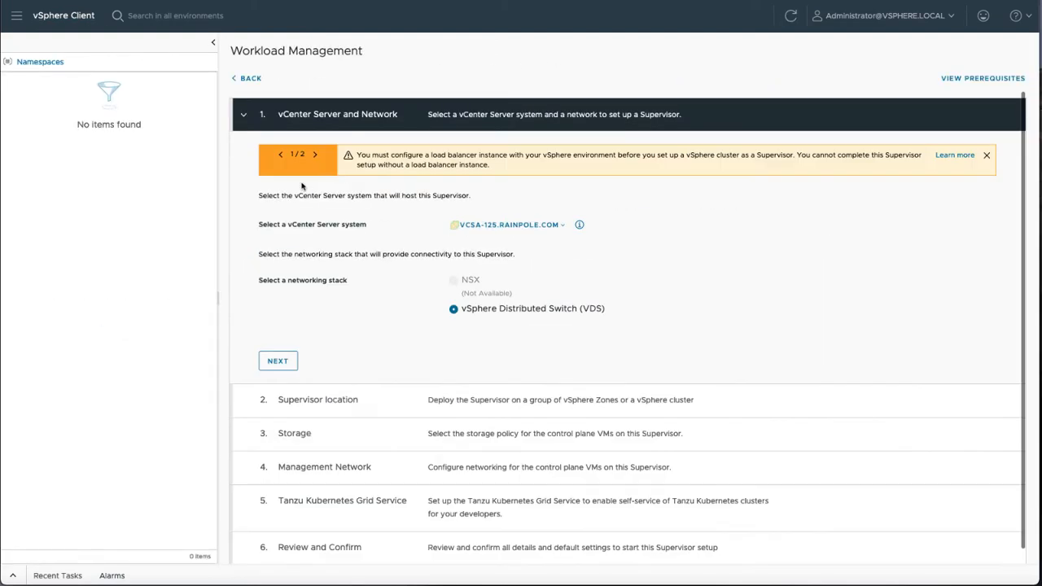
mouse_move(479, 285)
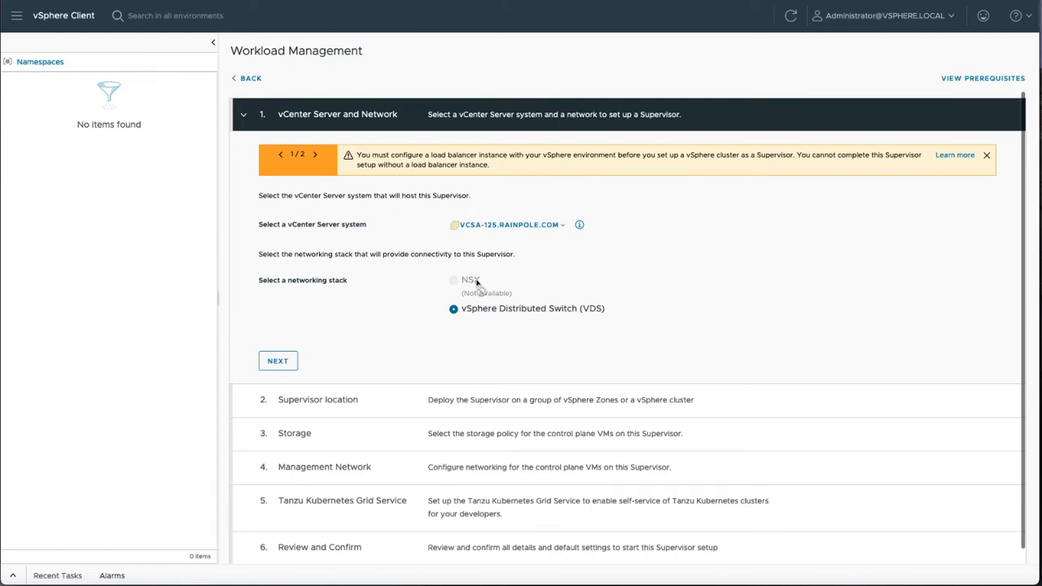
click(276, 362)
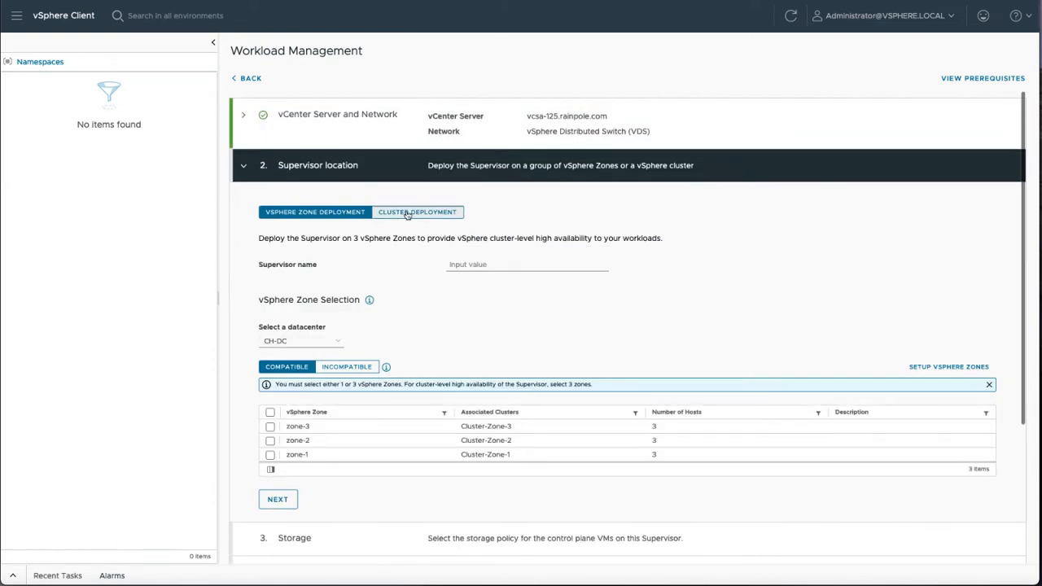
click(417, 212)
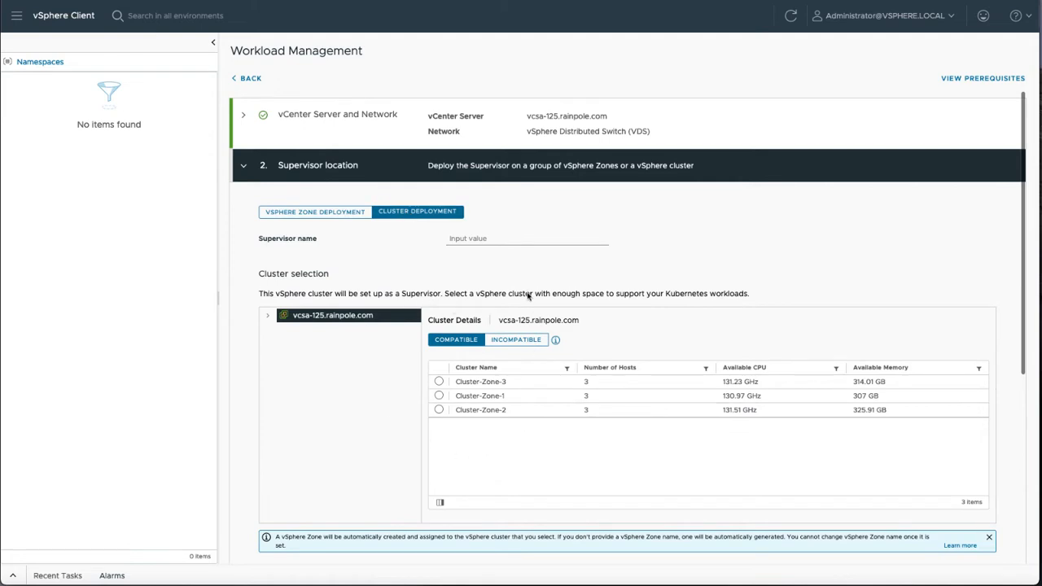
click(315, 212)
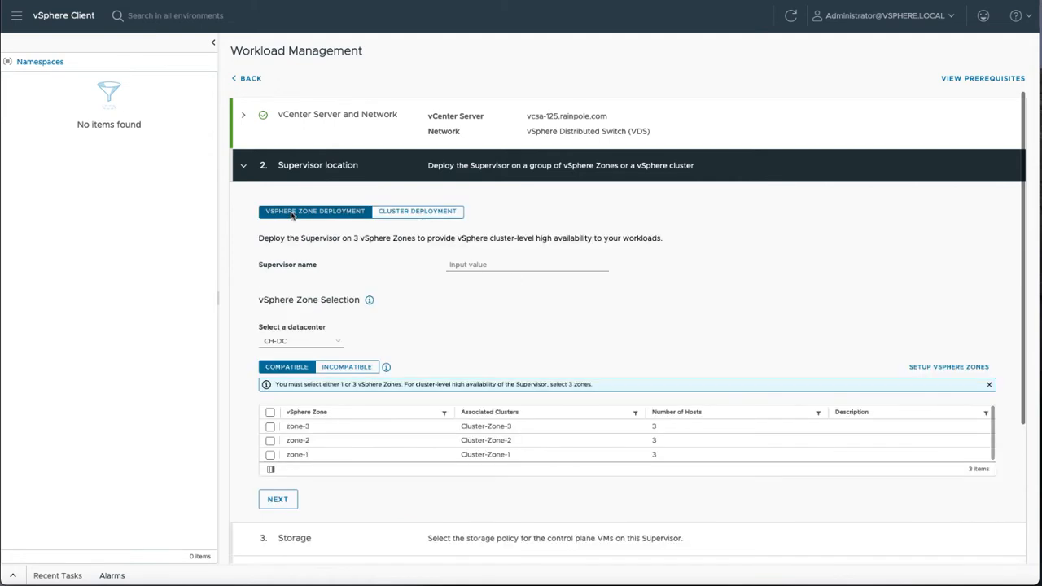
click(528, 263)
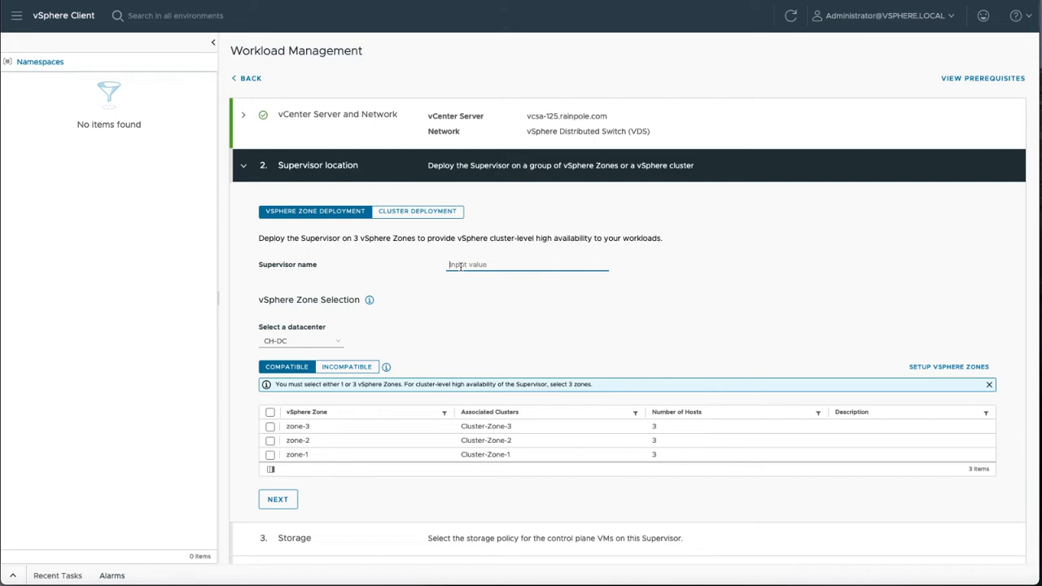
text(zone)
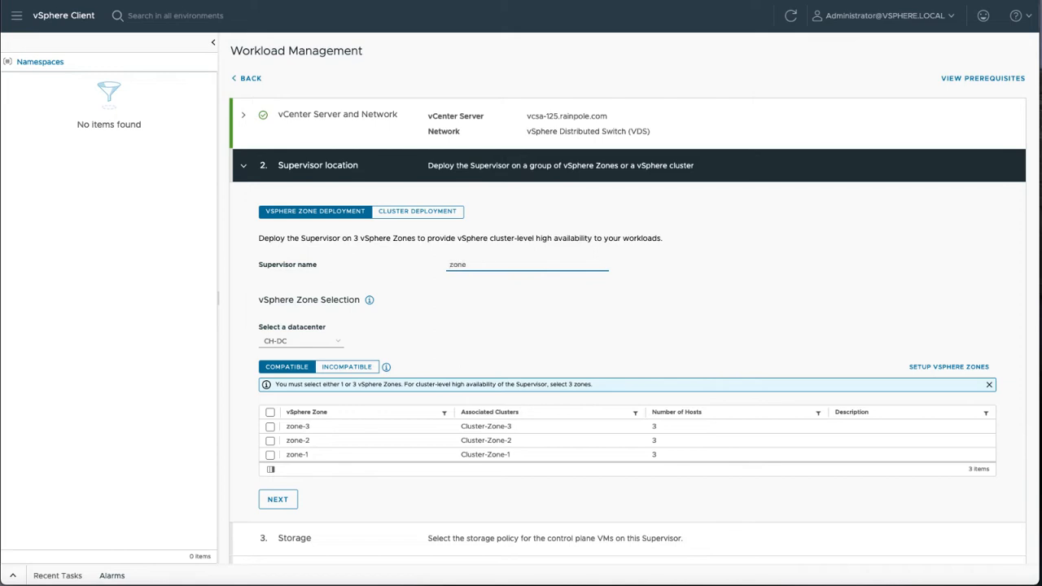
text(-deploy)
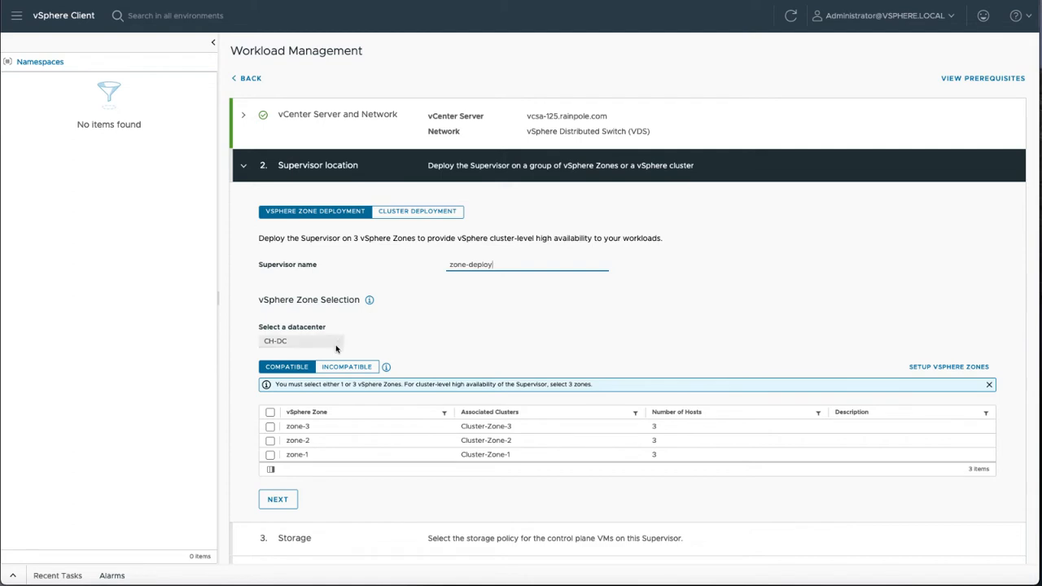
click(270, 412)
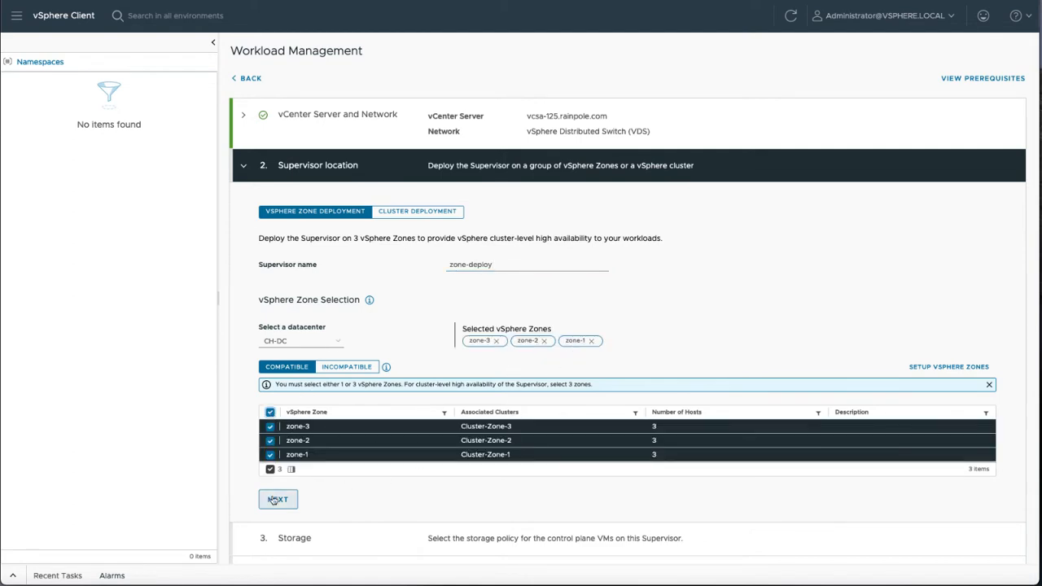
click(276, 498)
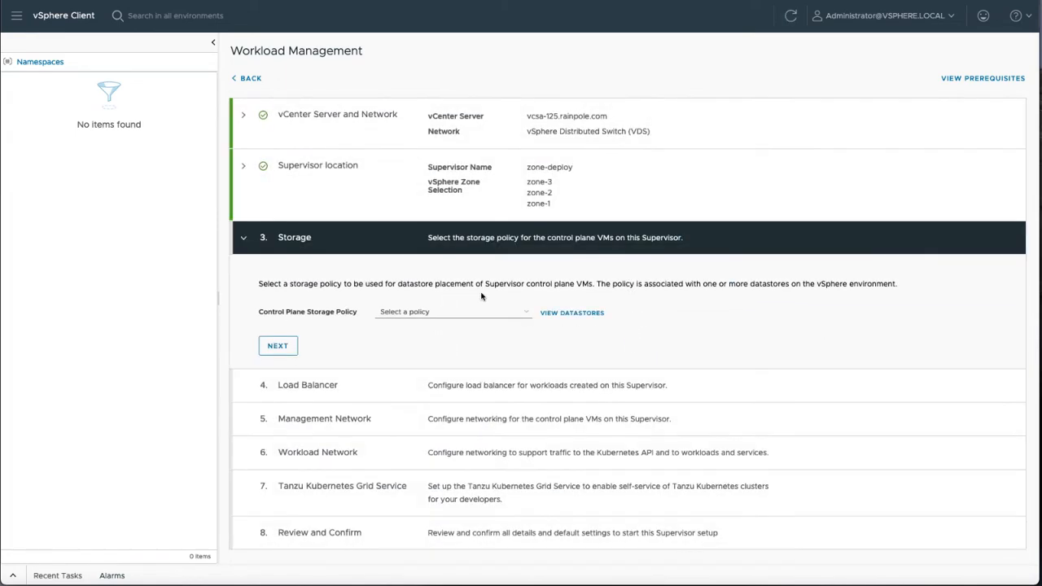
Step: Choose Multi-AZ-vSAN-Default as the control plane storage policy and continue
click(452, 313)
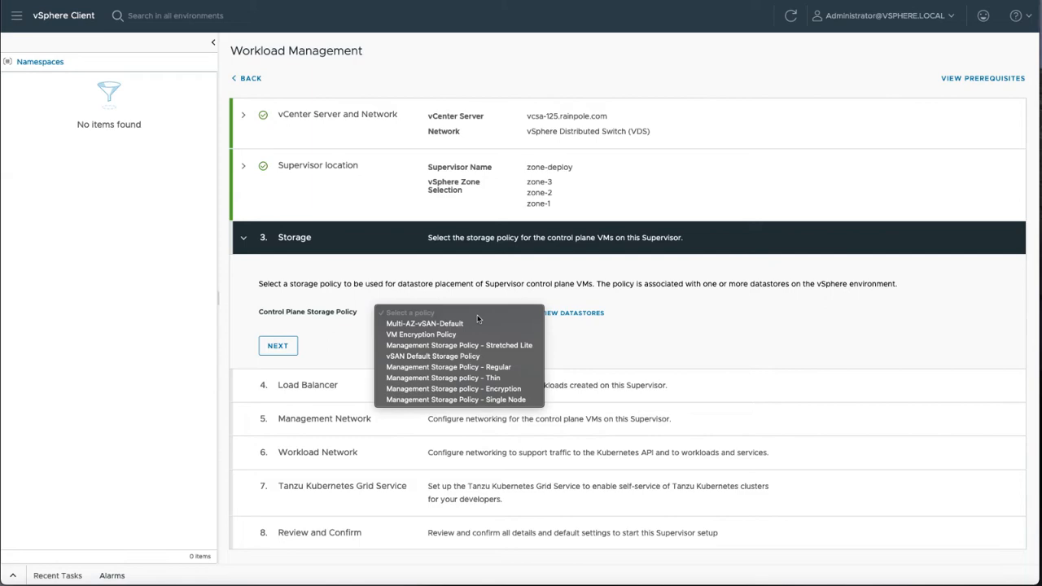
click(417, 322)
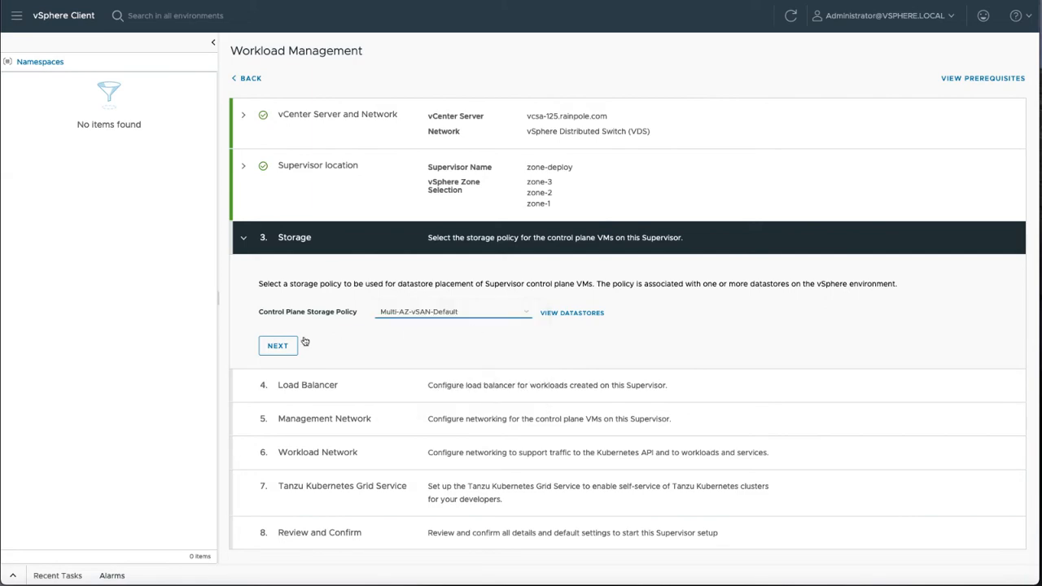
click(277, 345)
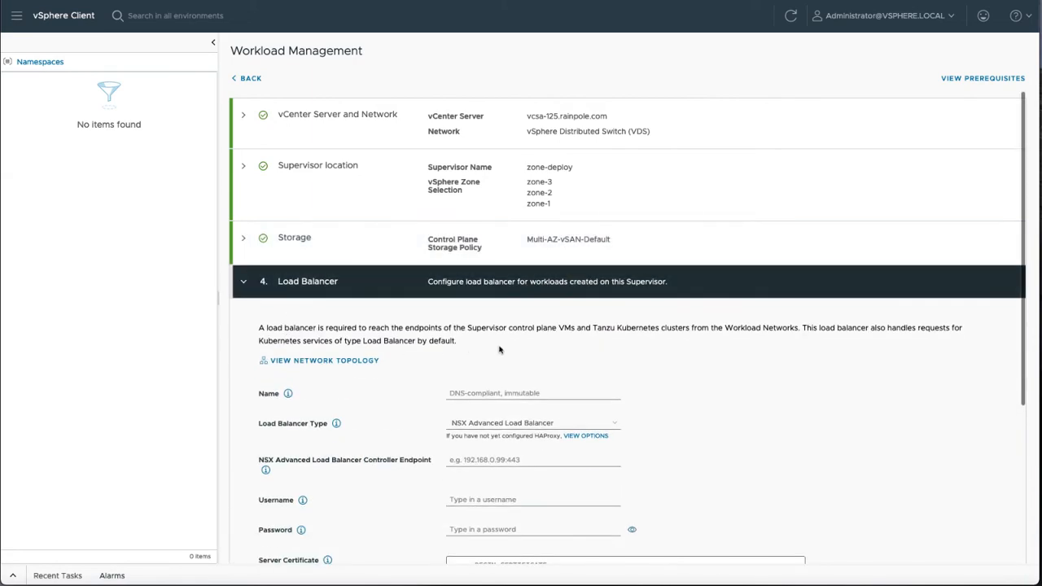
Step: Set load balancer nsx-alb-8 at 10.27.51.27:443 with user admin and its server certificate
scroll(down, 3)
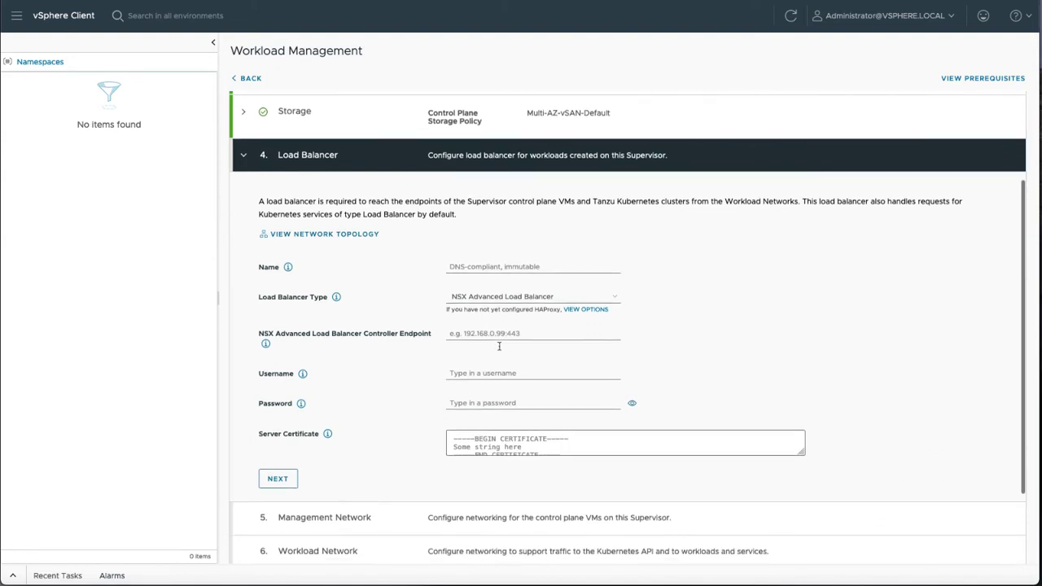
scroll(down, 3)
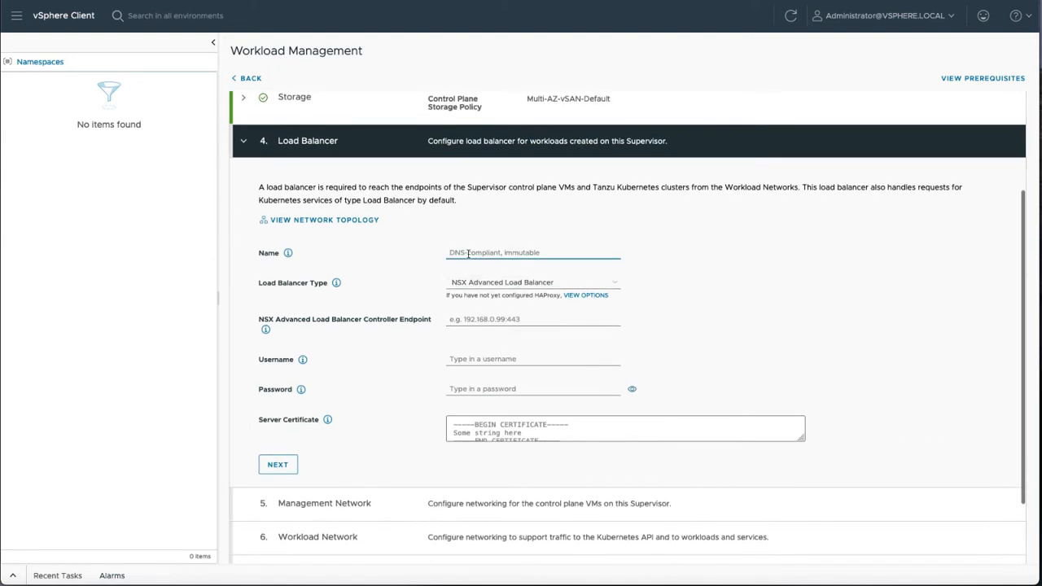
text(nsx-alb-8)
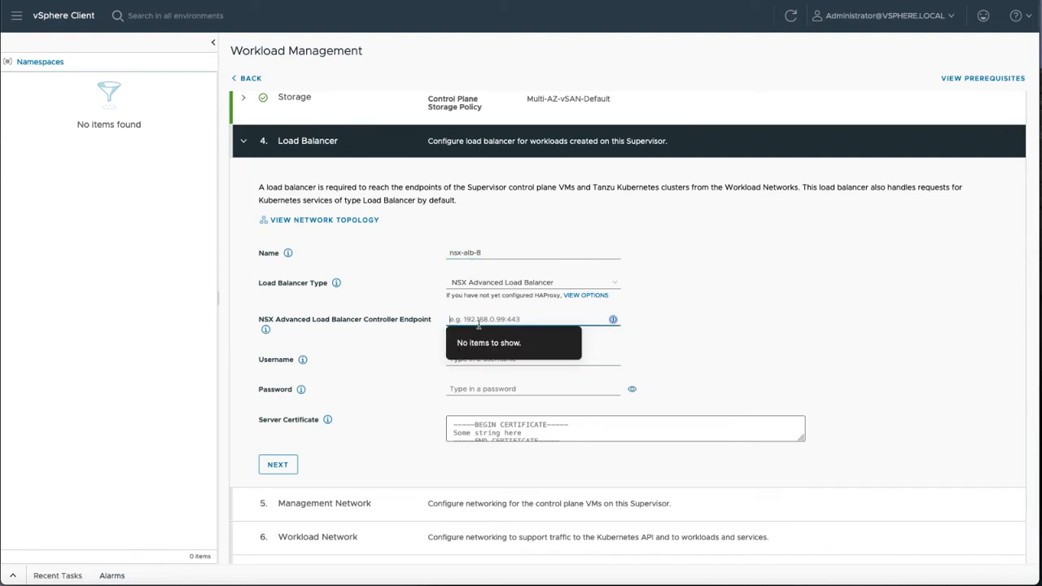
text(10.27.51.27:443)
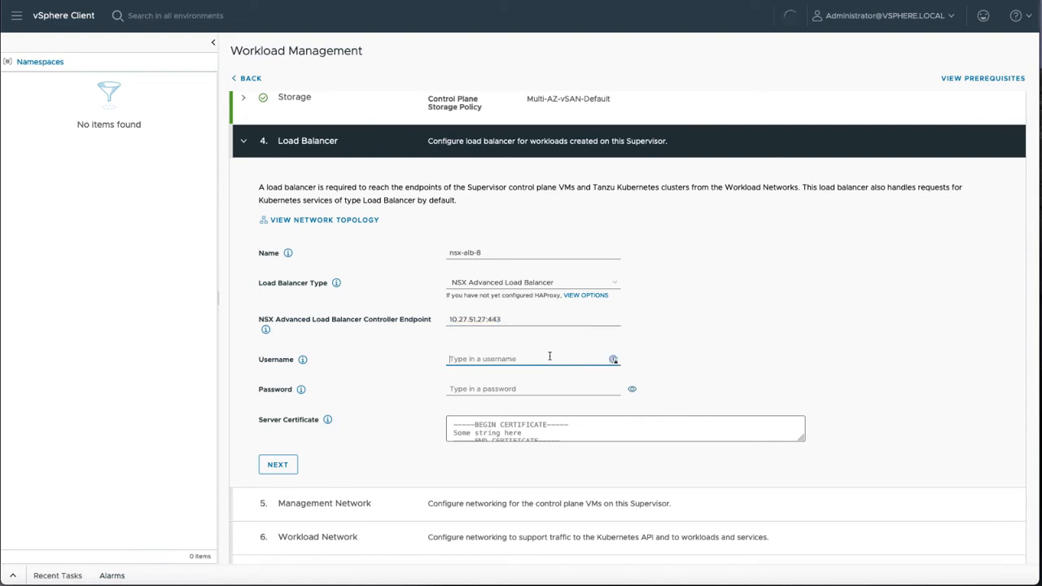
text(admin)
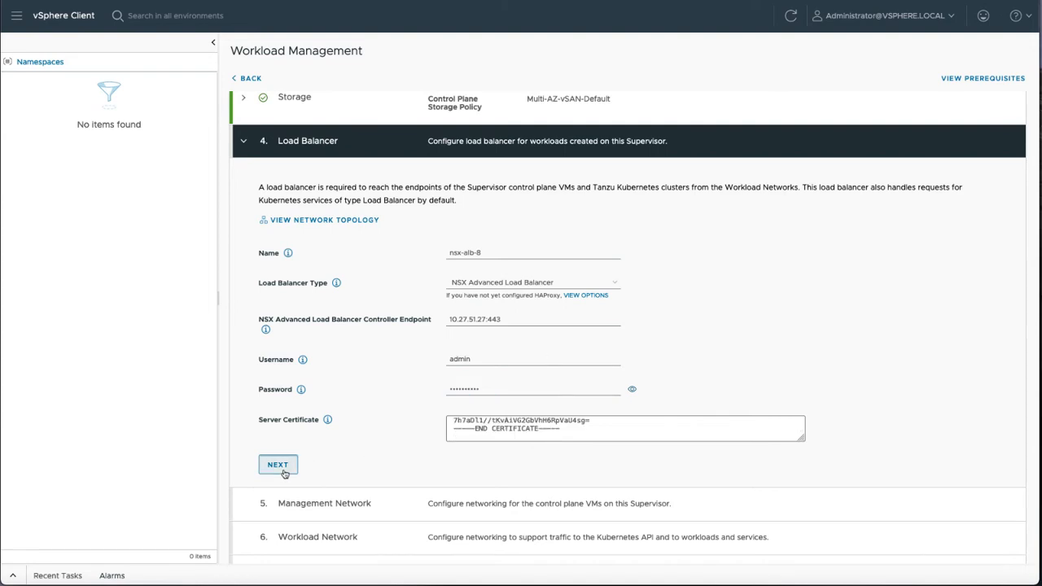
click(279, 465)
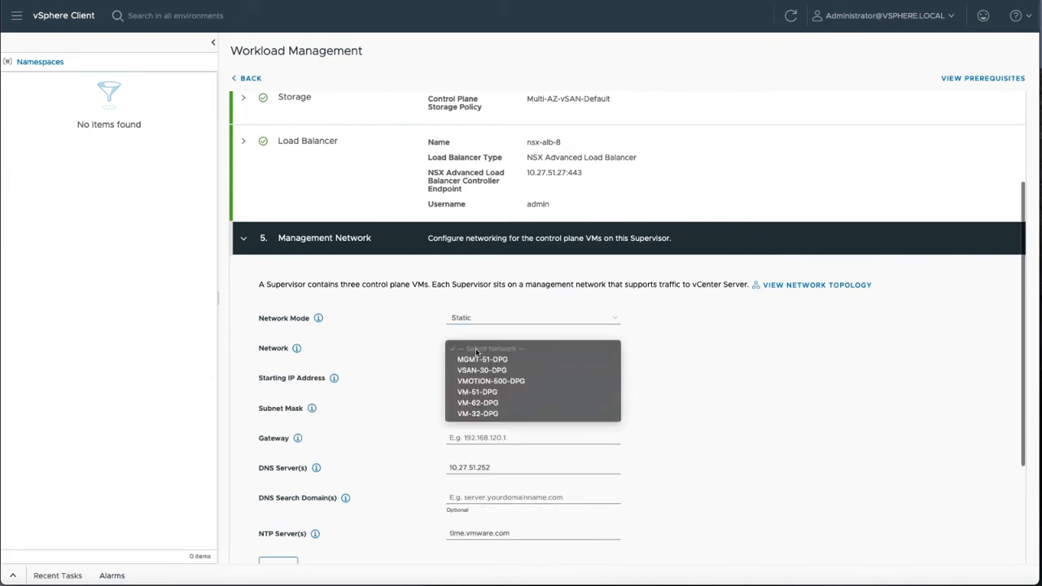
Step: Set static management network on VM-51-DPG: start 10.27.51.151, mask 255.255.255.0, gateway 10.27.51.254, domain rainpole.com
click(472, 390)
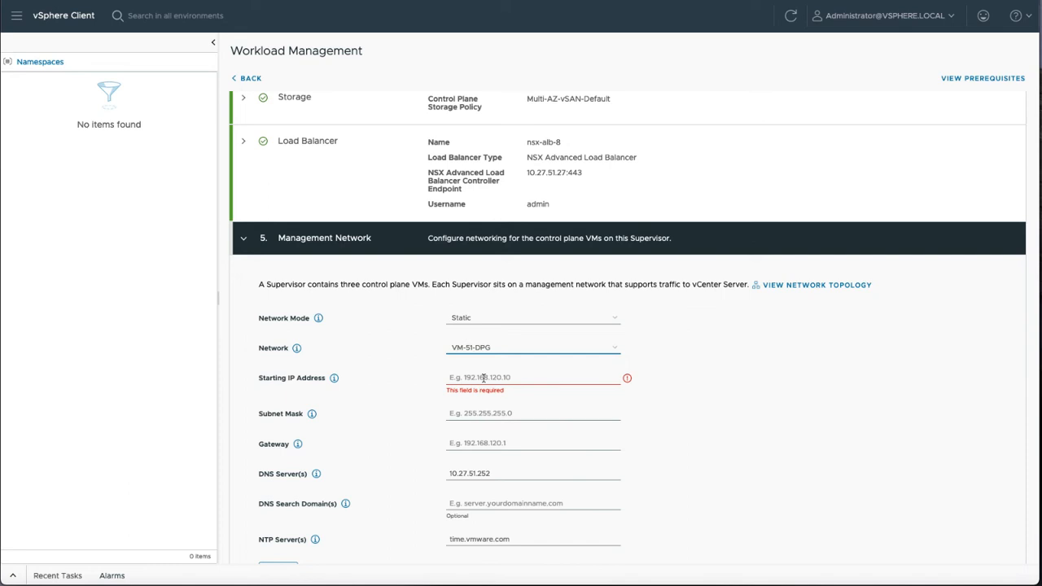
text(10.27.51.151)
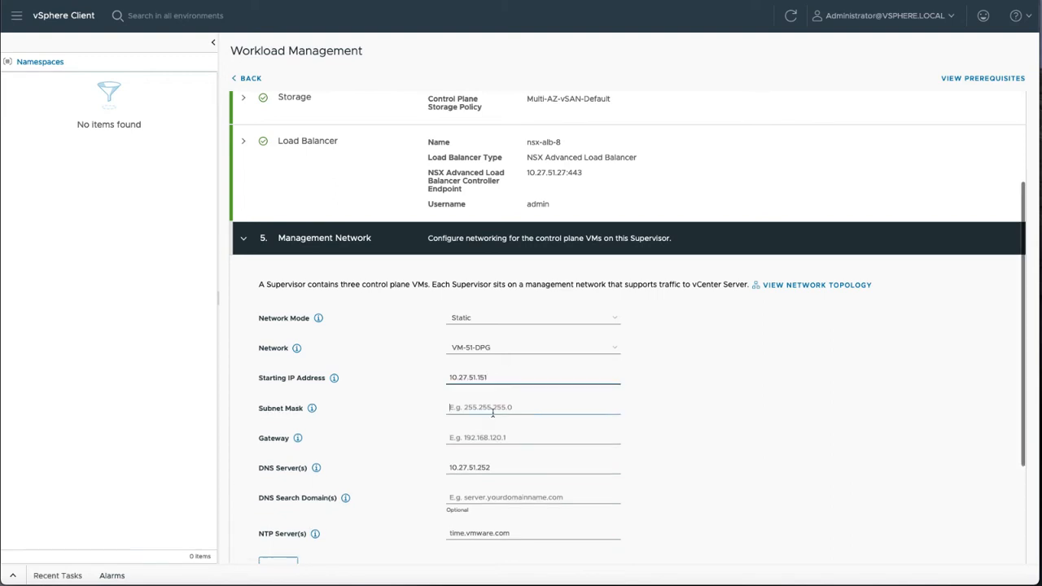
text(255.255.255.0)
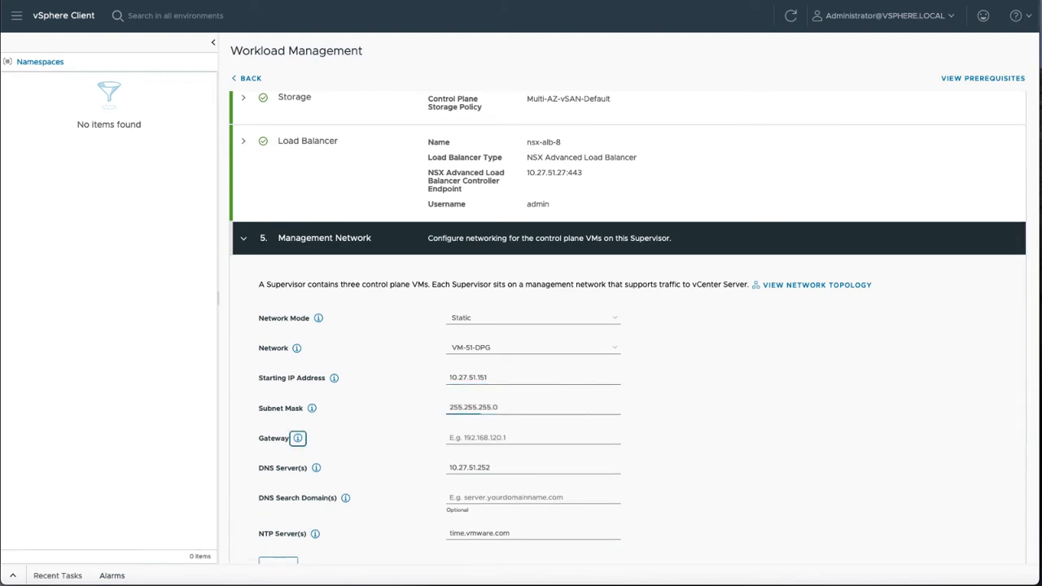
text(10.27.51.254)
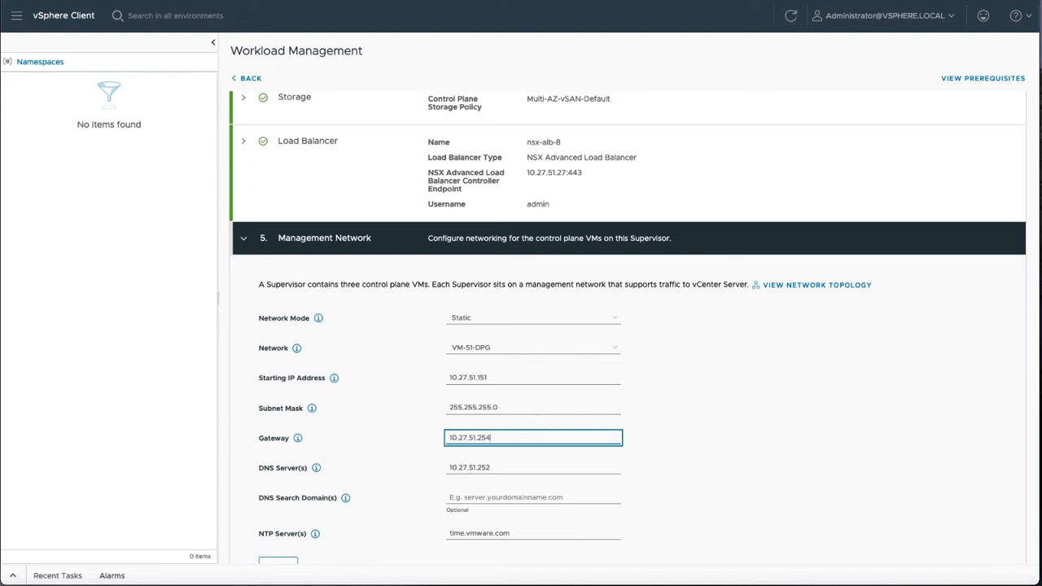
click(532, 467)
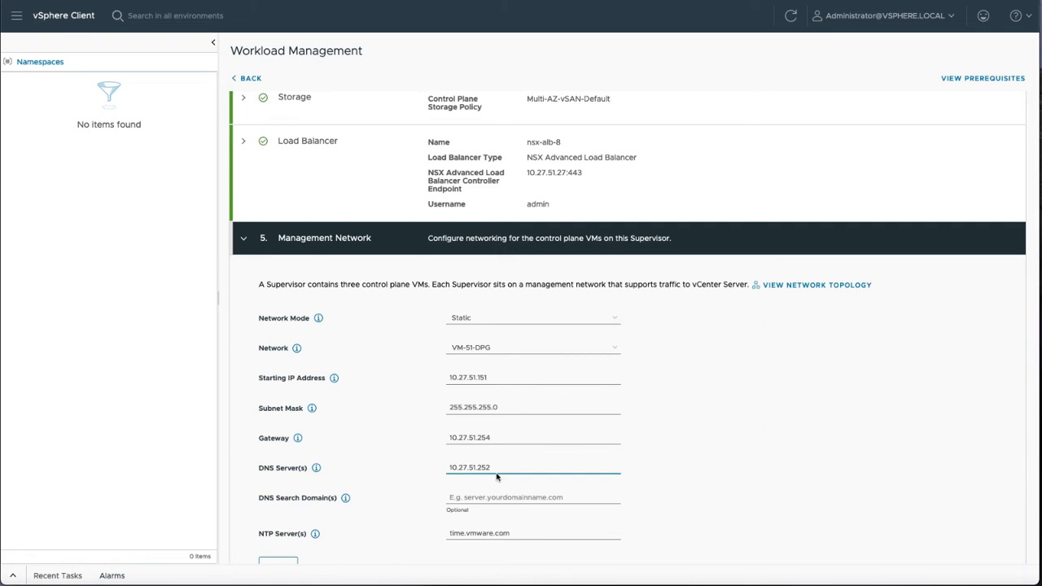
text(rain)
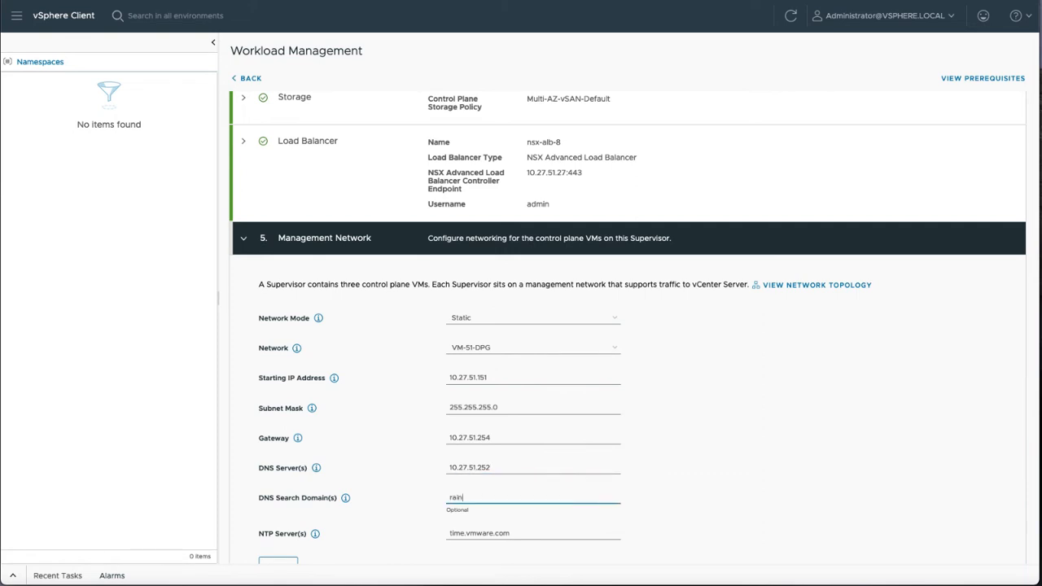
text(pole.com)
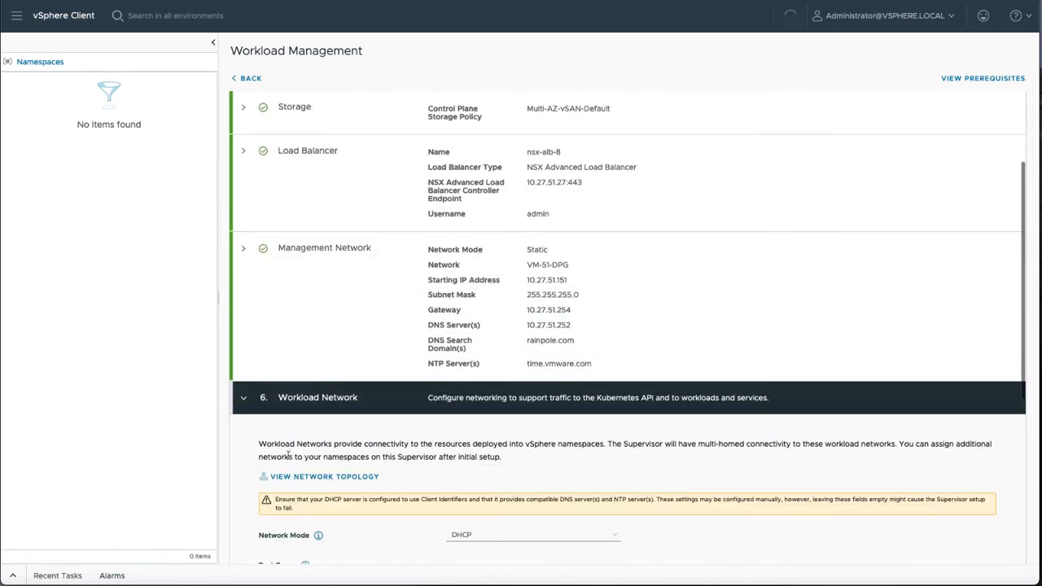
Step: Set DHCP workload network on VM-32-DPG with DNS 10.27.51.252 and NTP time.vmware.com
scroll(down, 3)
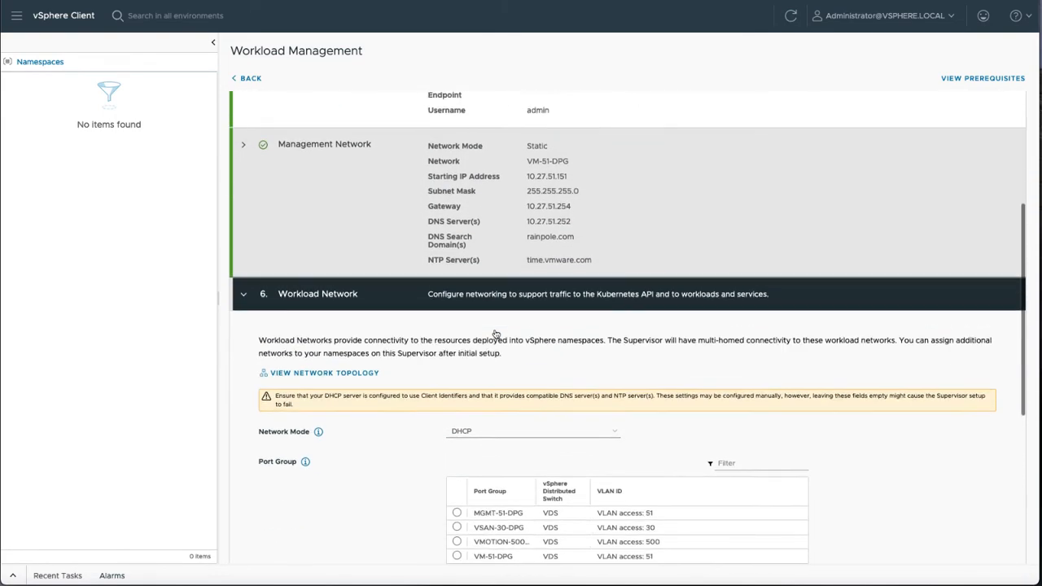
scroll(down, 3)
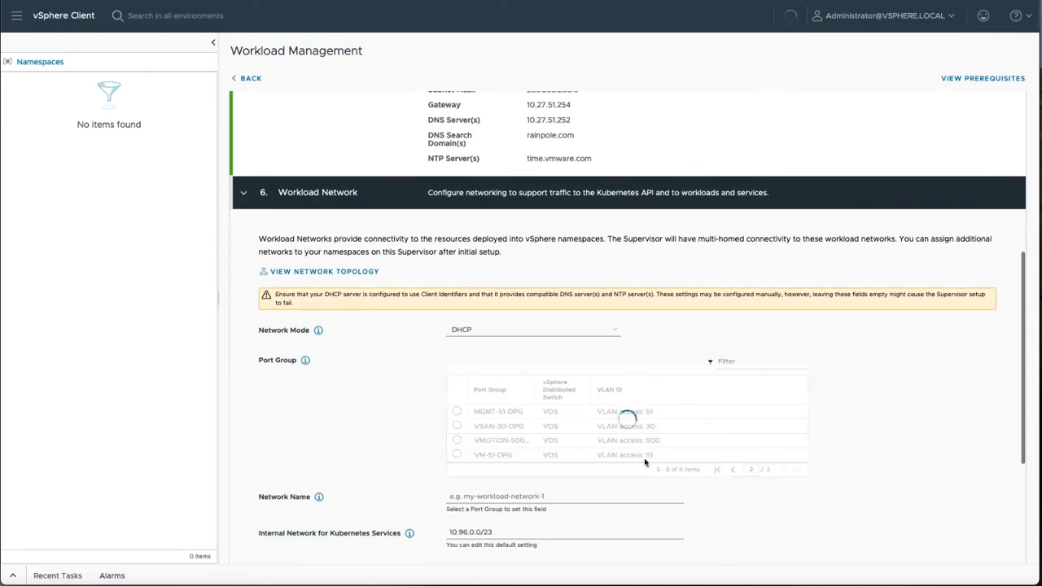
click(455, 427)
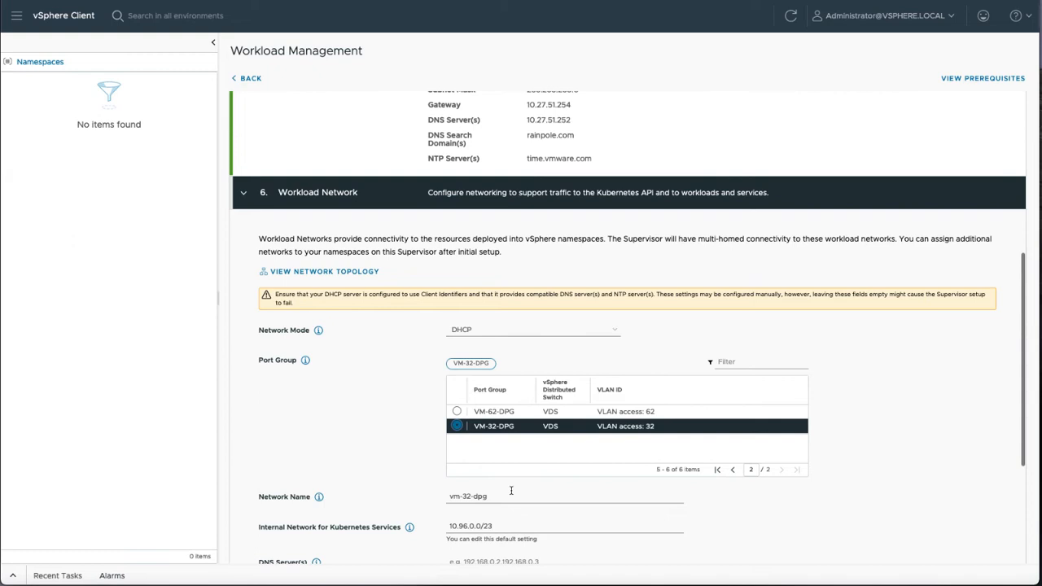
scroll(down, 3)
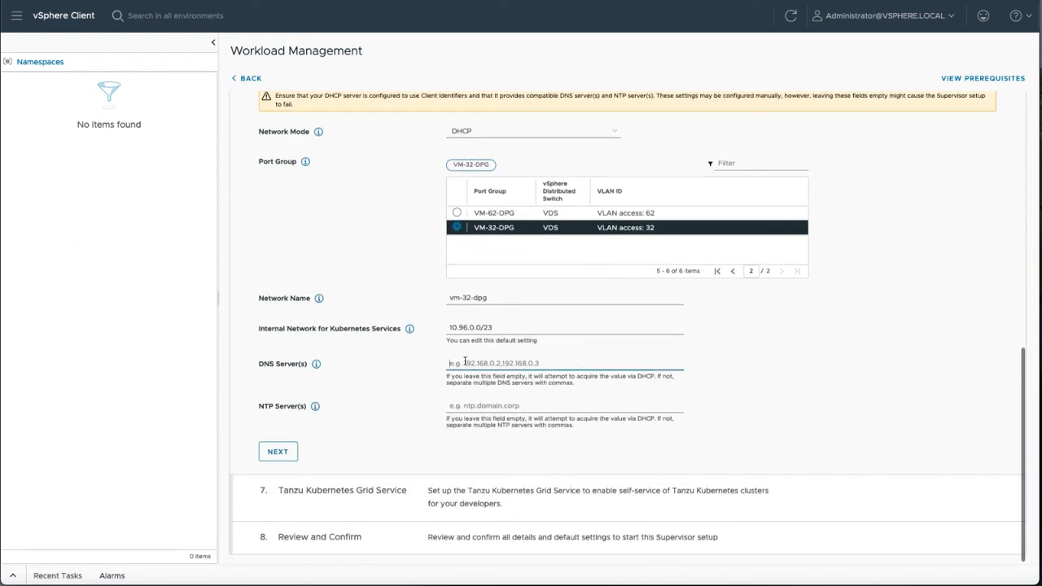
text(10.27.51.252)
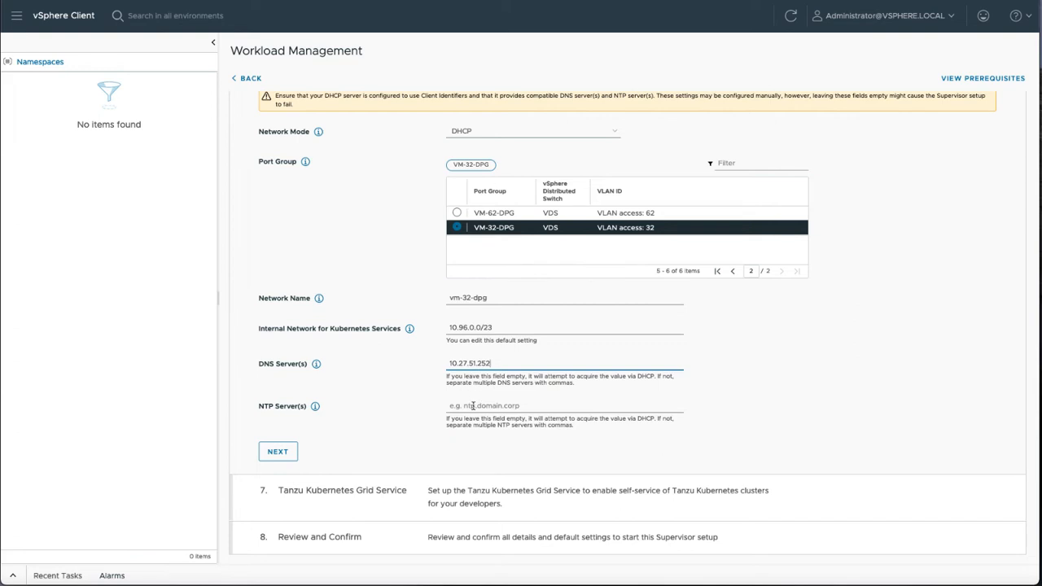
text(time.vmware.com)
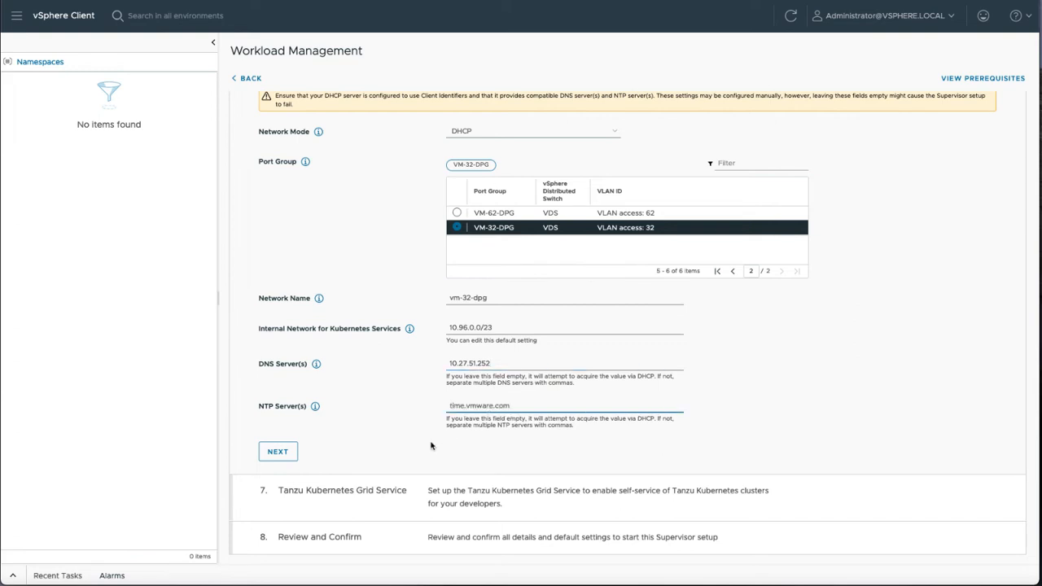
click(277, 451)
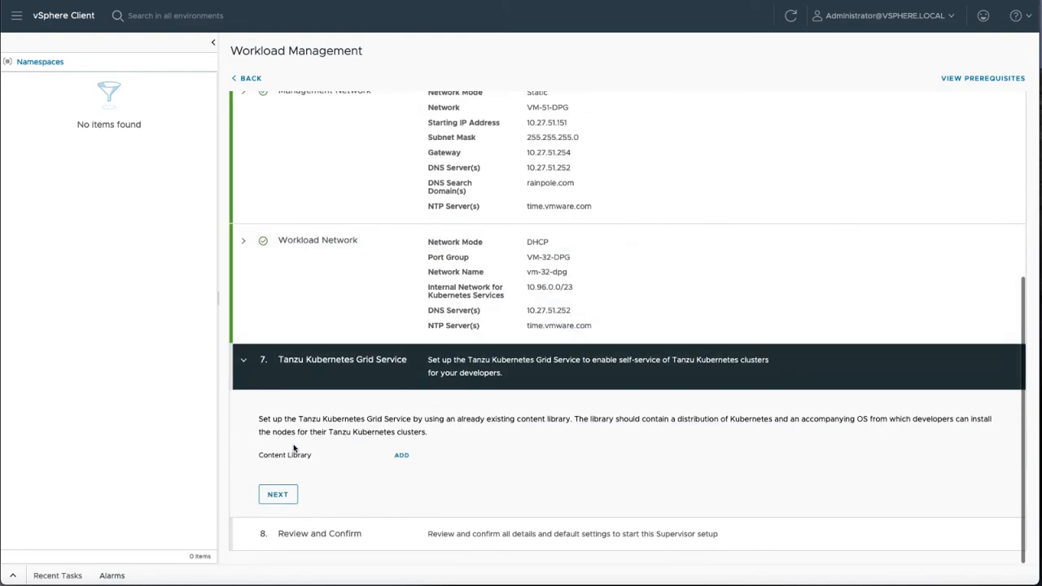
Step: Select the zshippable content library for Tanzu Kubernetes Grid and finish the Supervisor setup
click(400, 454)
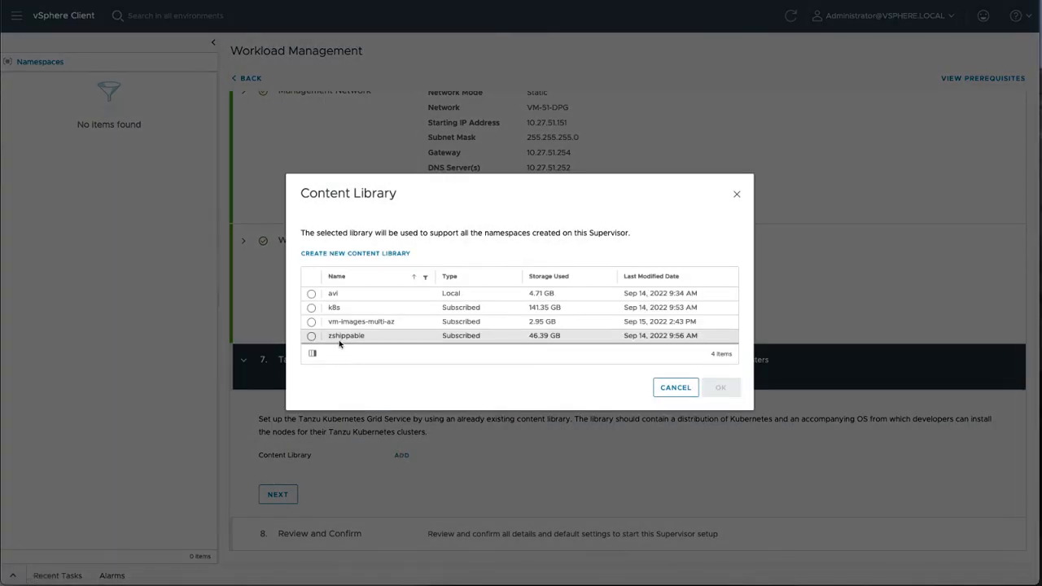
click(721, 388)
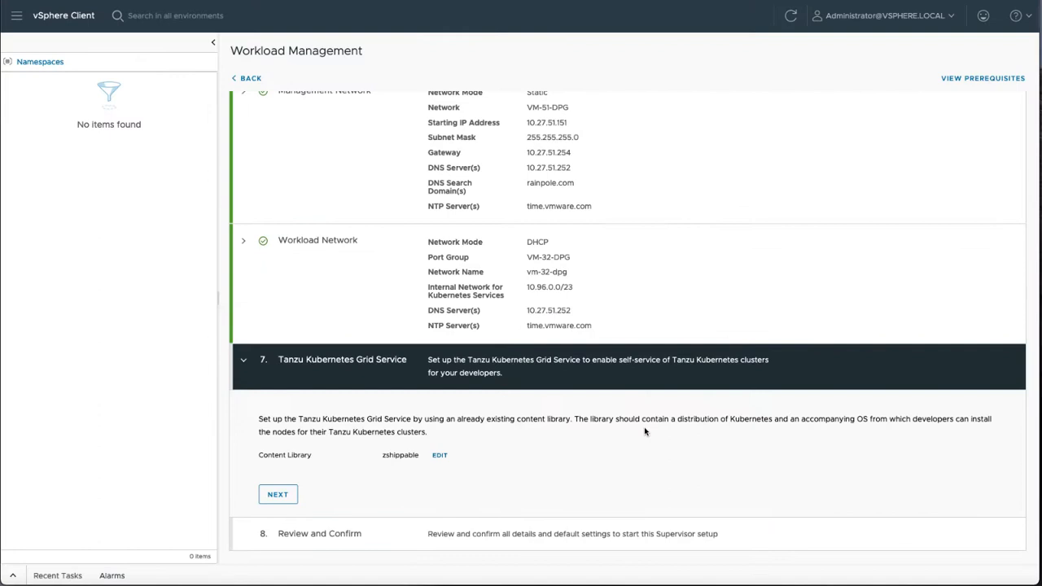
click(276, 495)
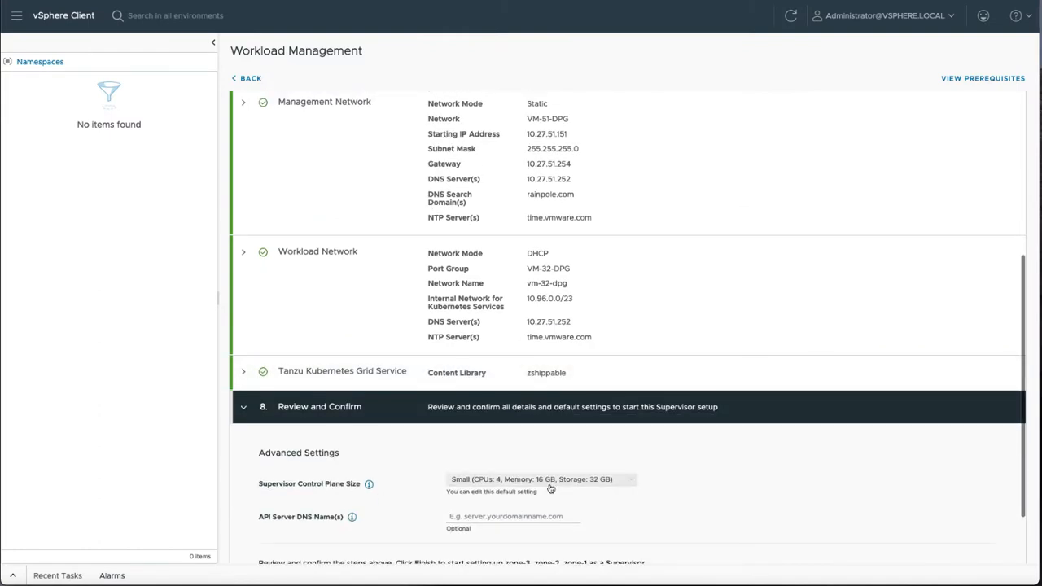
scroll(down, 3)
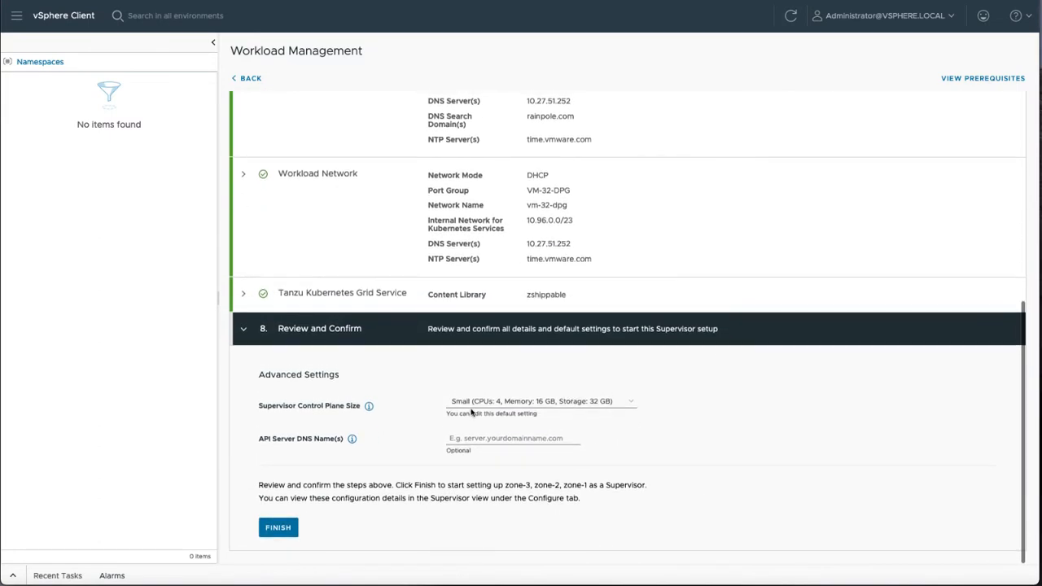
click(277, 528)
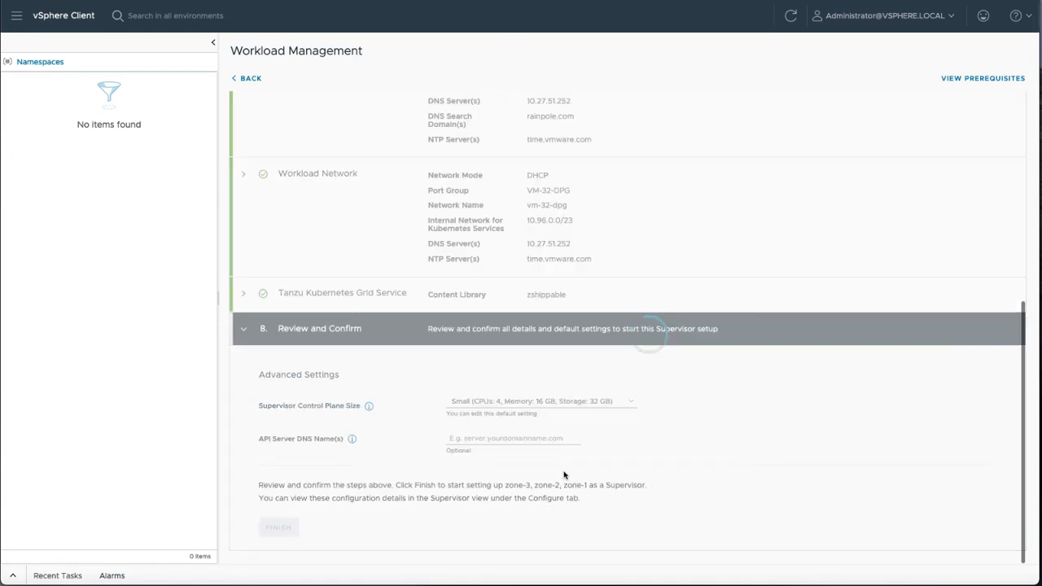
click(275, 527)
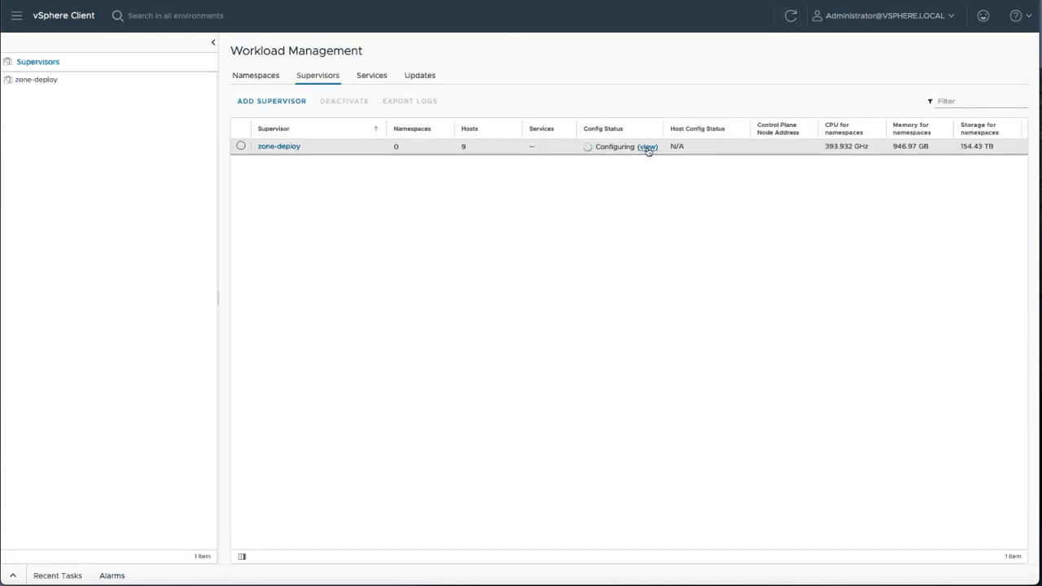
Step: Expand the zone-deploy Supervisor and SupervisorControlPlaneVM (1) rows to review pending conditions
click(646, 147)
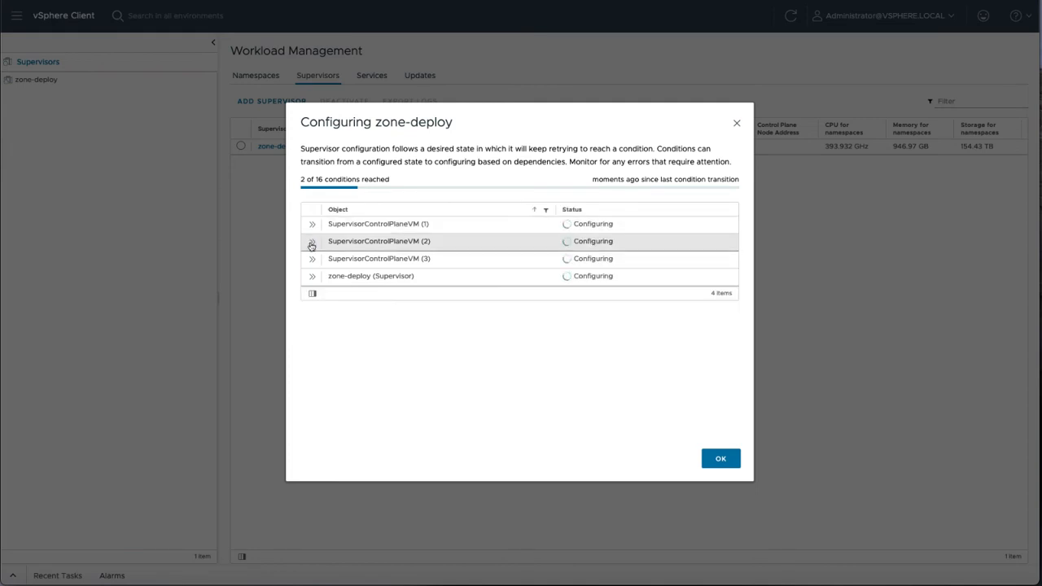
mouse_move(312, 259)
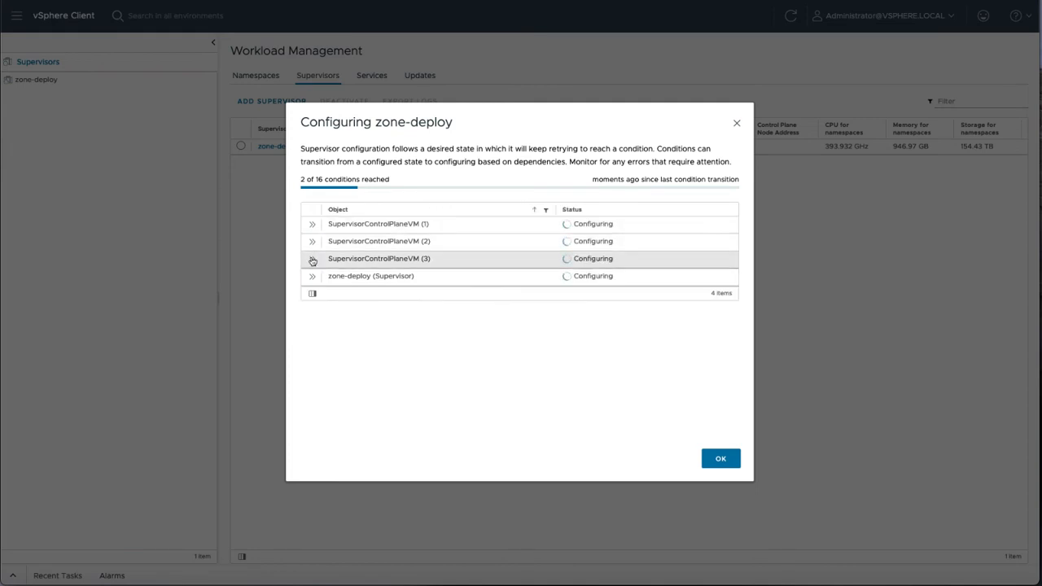
mouse_move(313, 278)
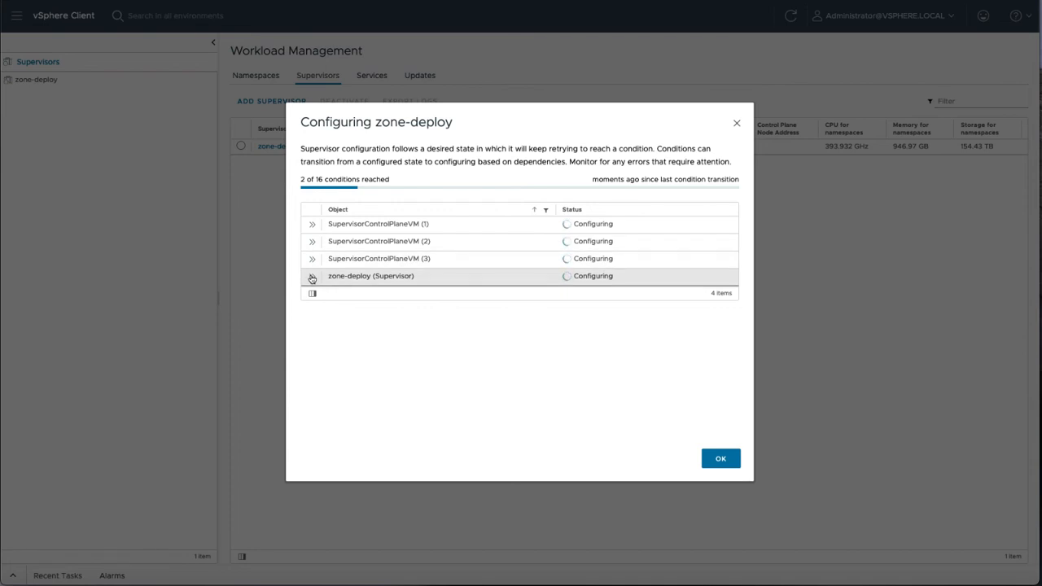
click(313, 277)
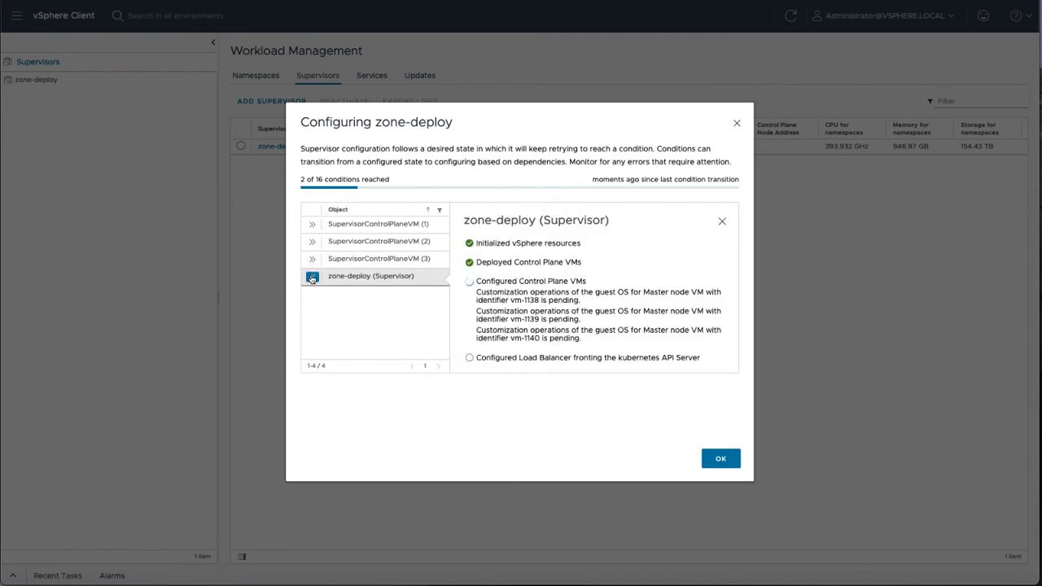
click(382, 225)
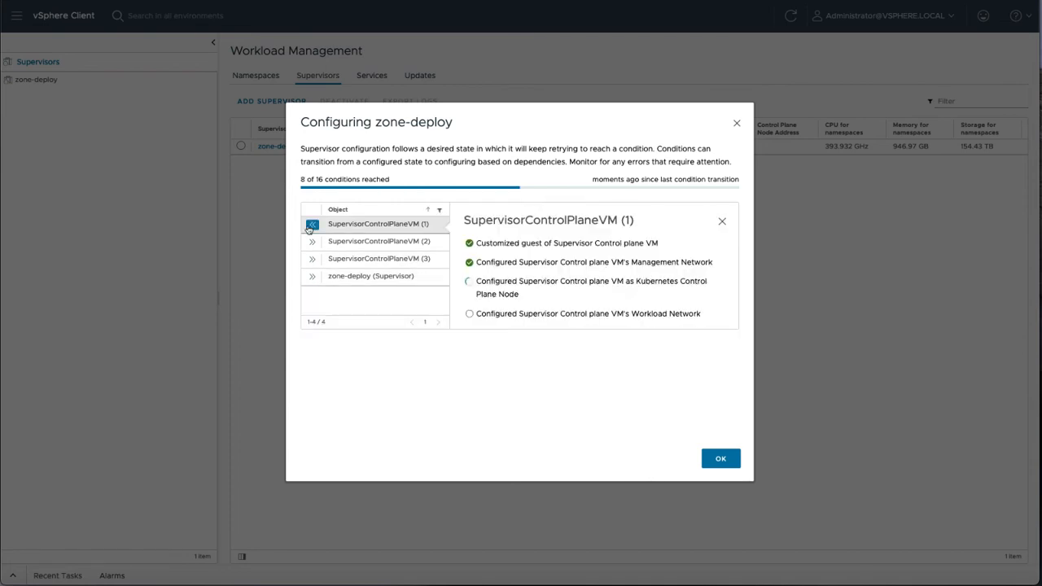
click(721, 221)
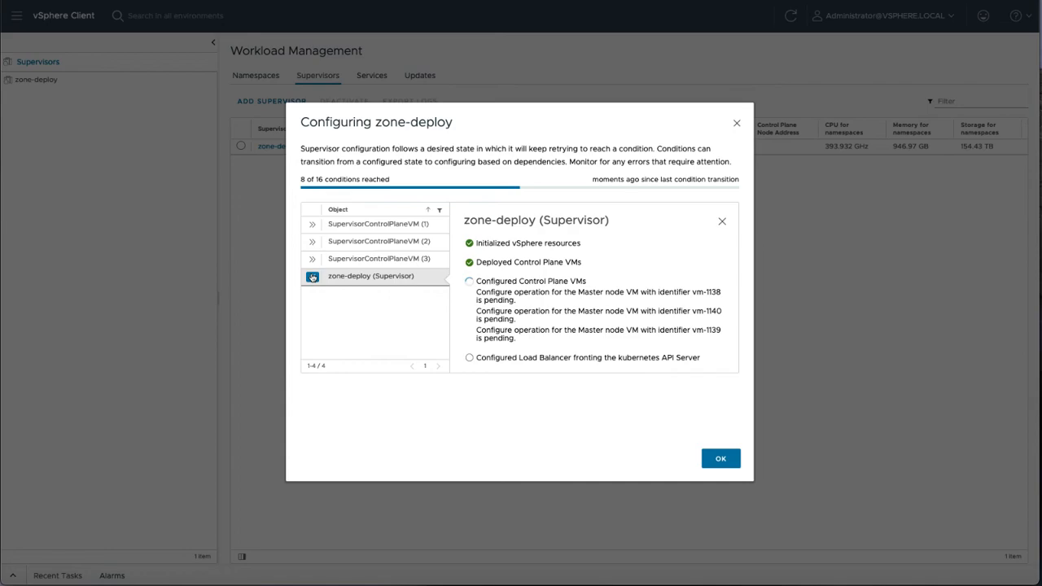
click(721, 457)
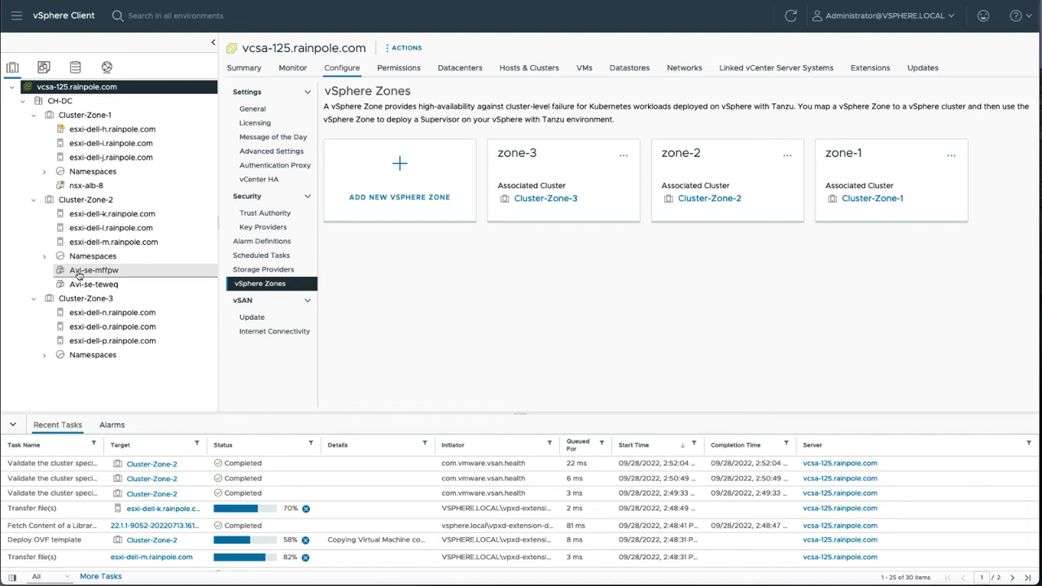
mouse_move(92, 270)
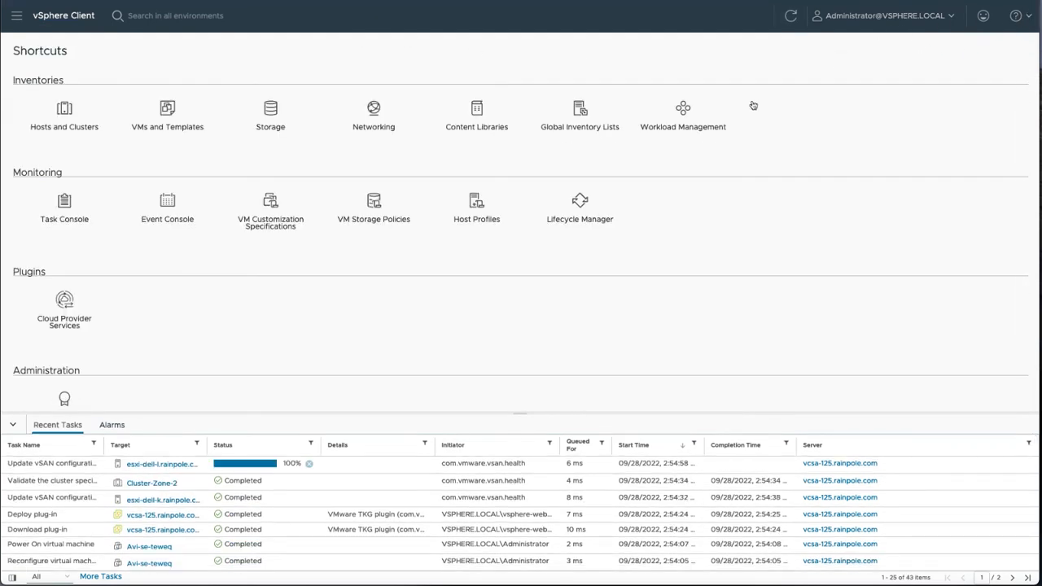
Step: Go to Workload Management to list Supervisors, where zone-deploy shows Running
click(682, 107)
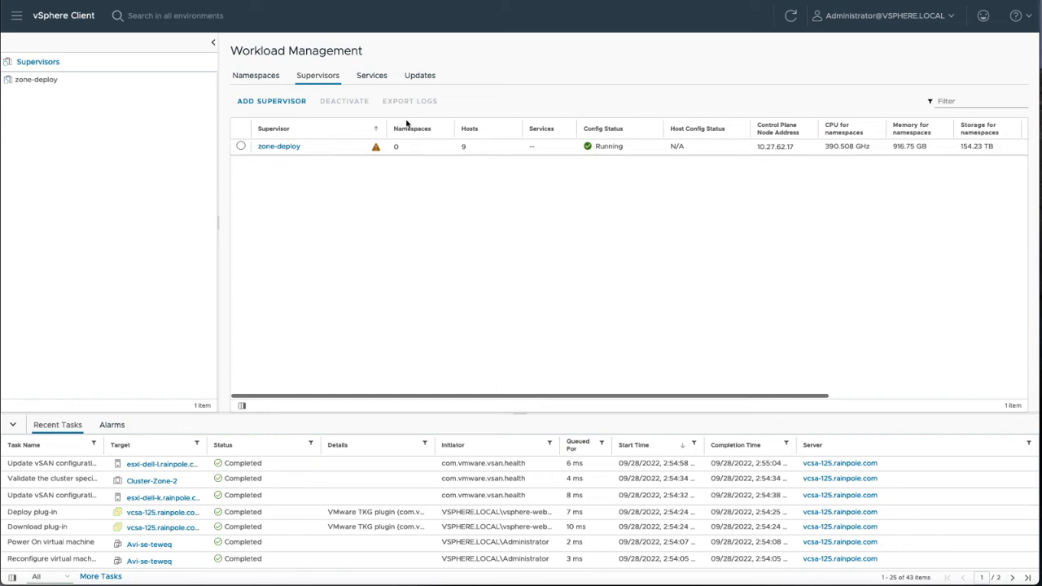
Step: Create namespace cormac-ns on Supervisor zone-deploy with description 'my first namespace'
click(256, 75)
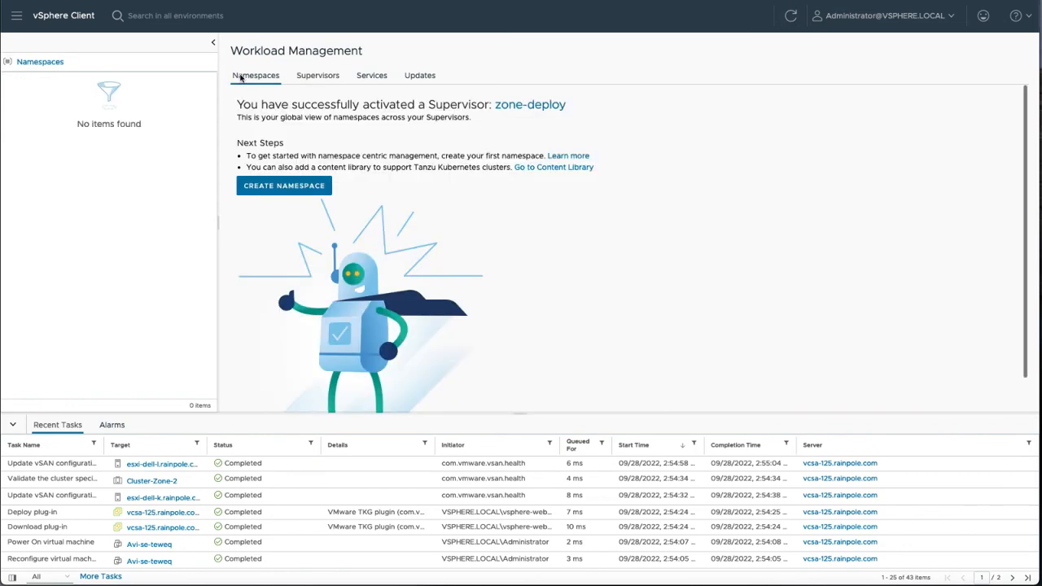
click(25, 423)
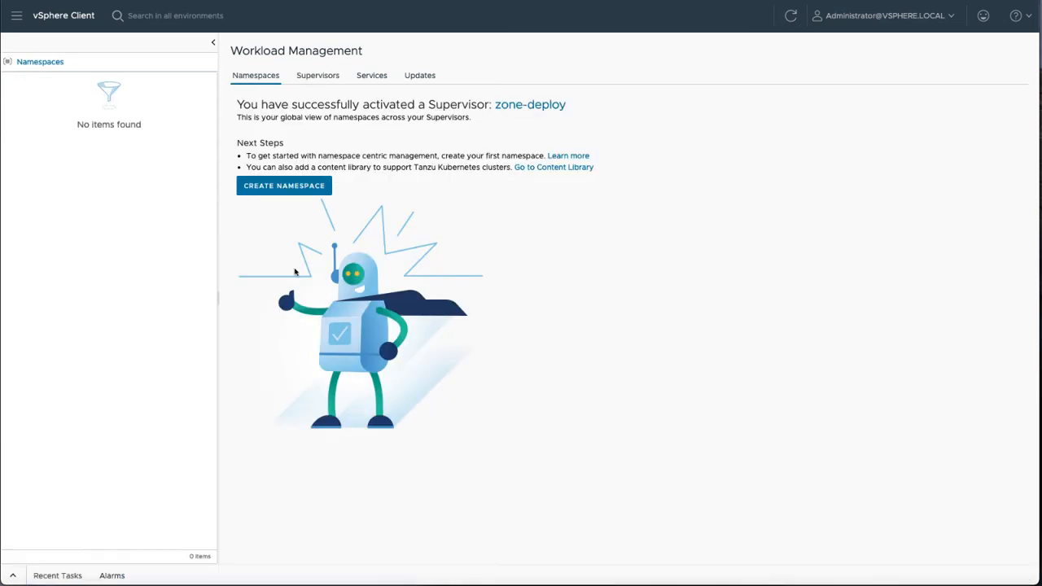
click(283, 186)
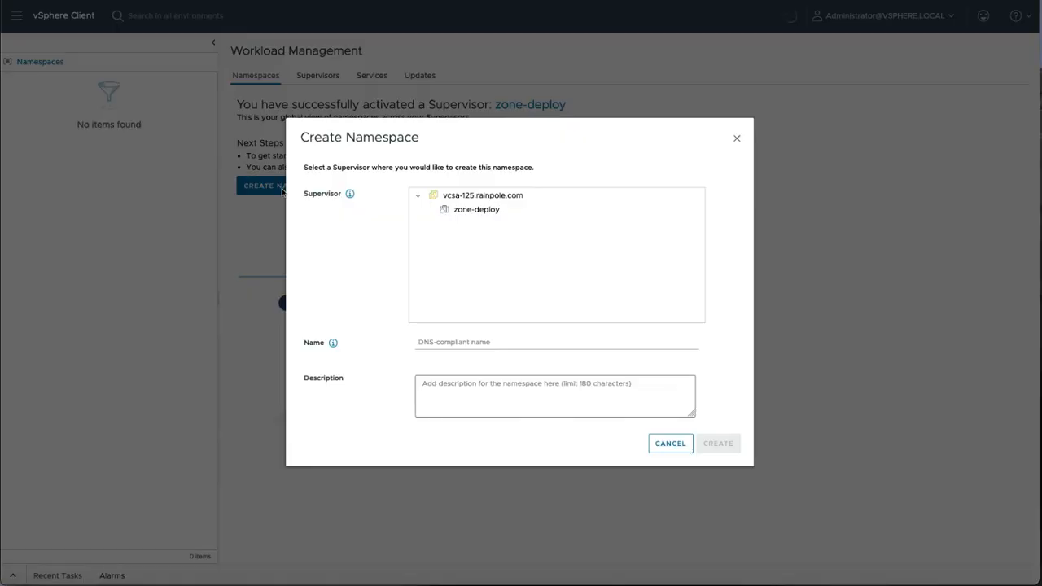
click(473, 209)
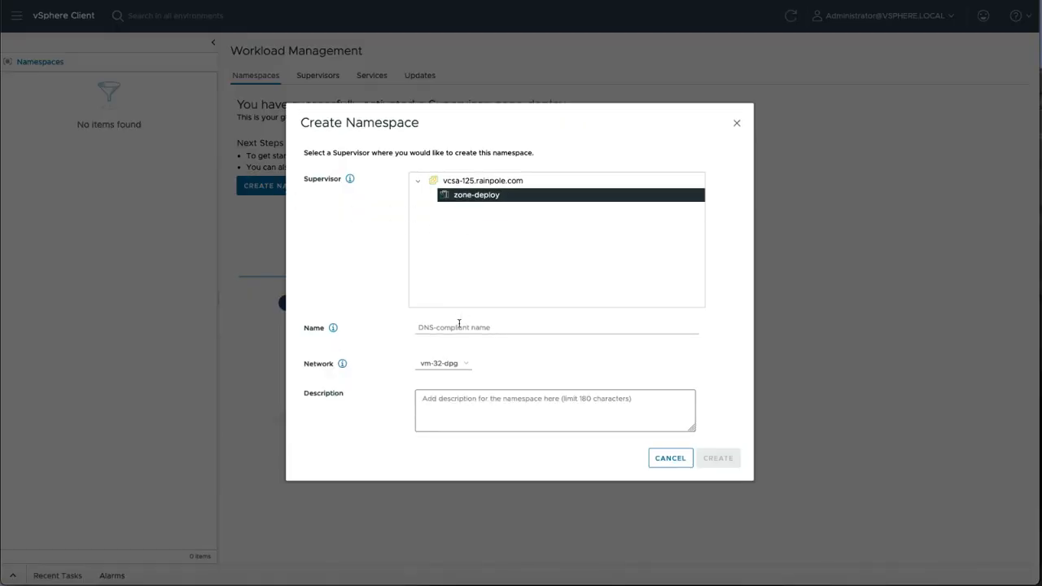
text(cormac-ns)
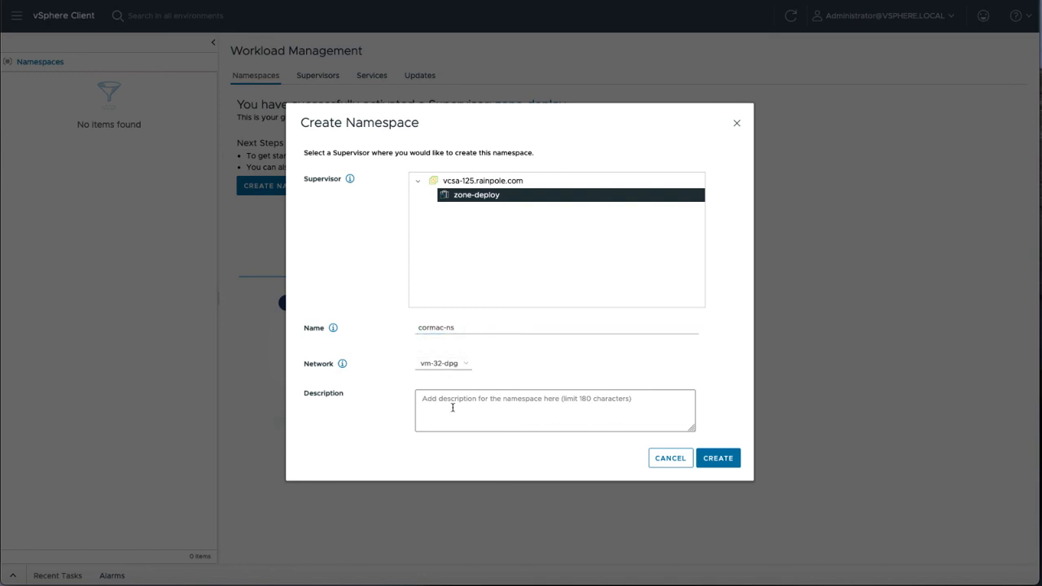
text(my first namespace)
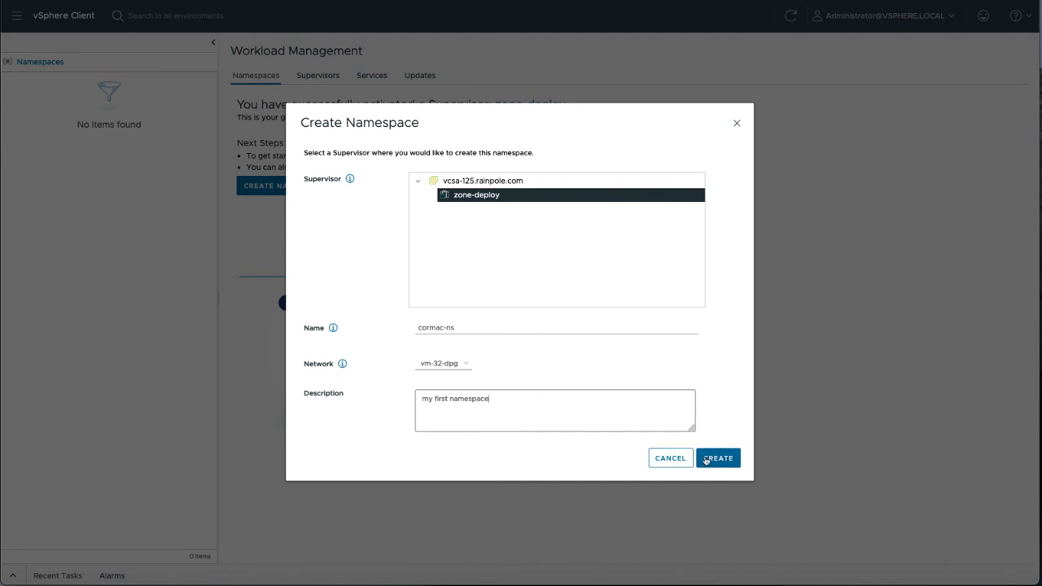
click(718, 458)
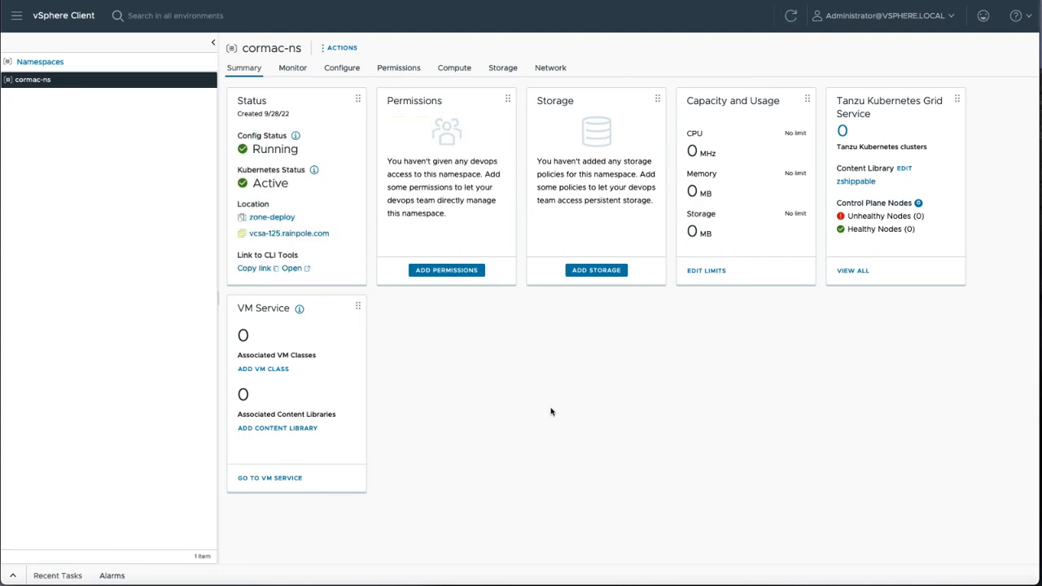
Step: Grant Administrator from vsphere.local the Owner role on cormac-ns
click(446, 270)
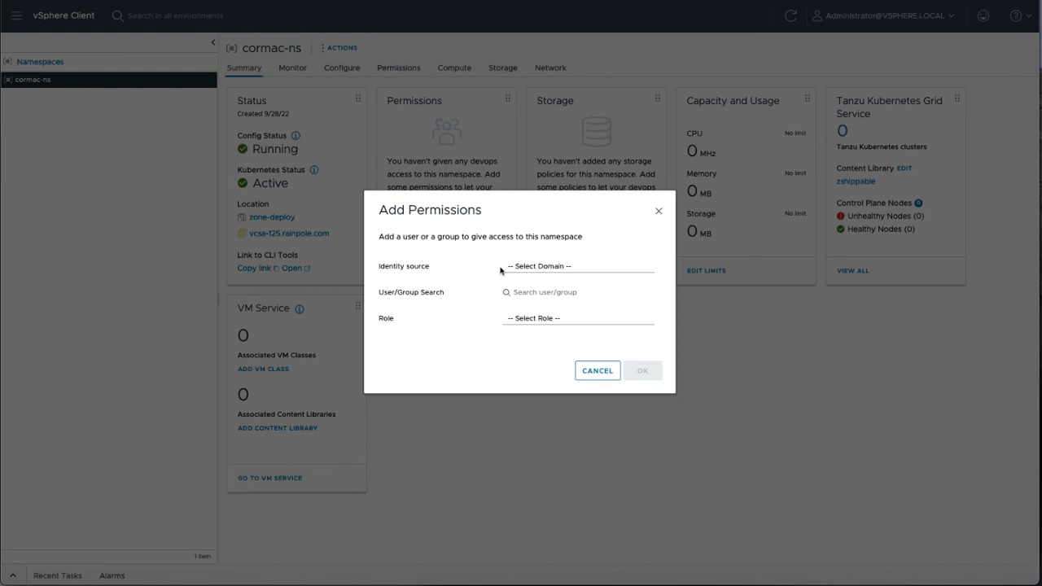
click(576, 267)
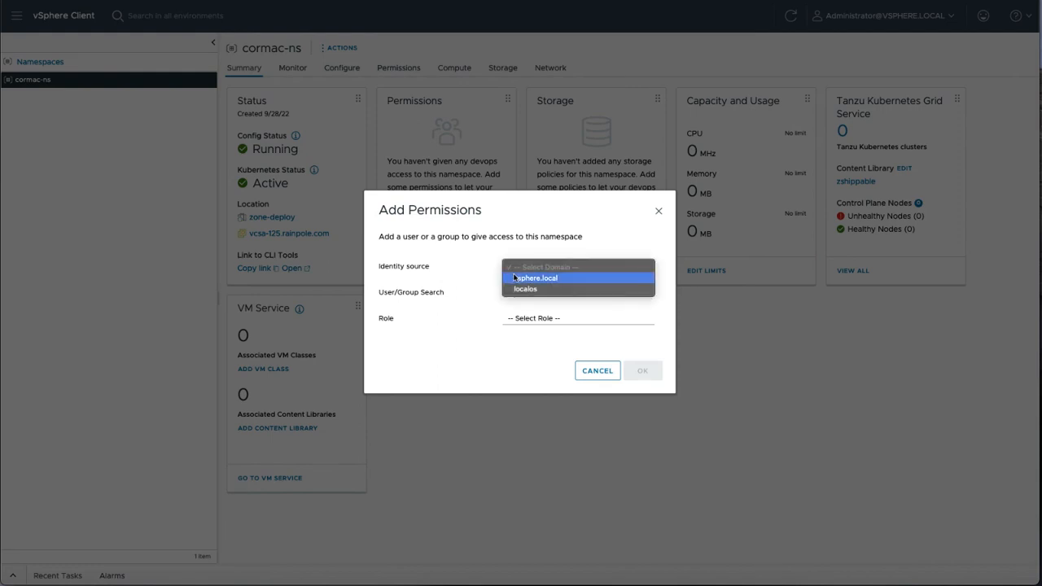
click(536, 277)
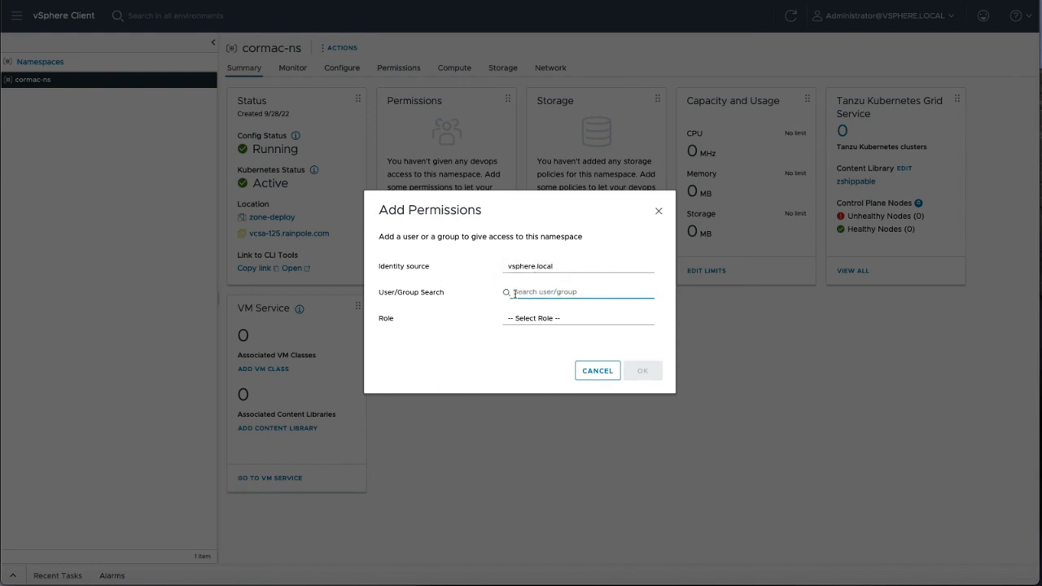
text(Administrator)
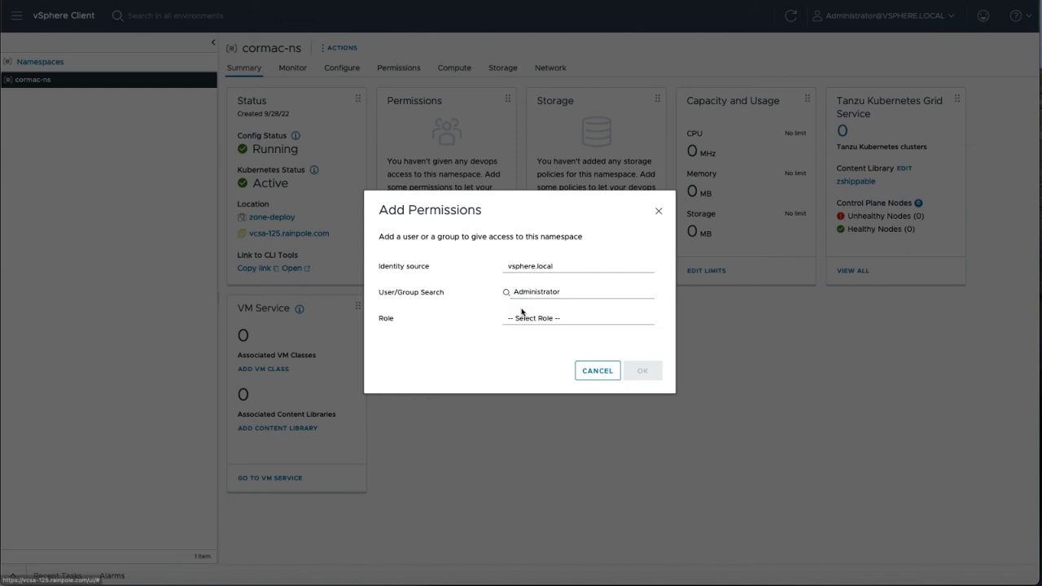
click(578, 318)
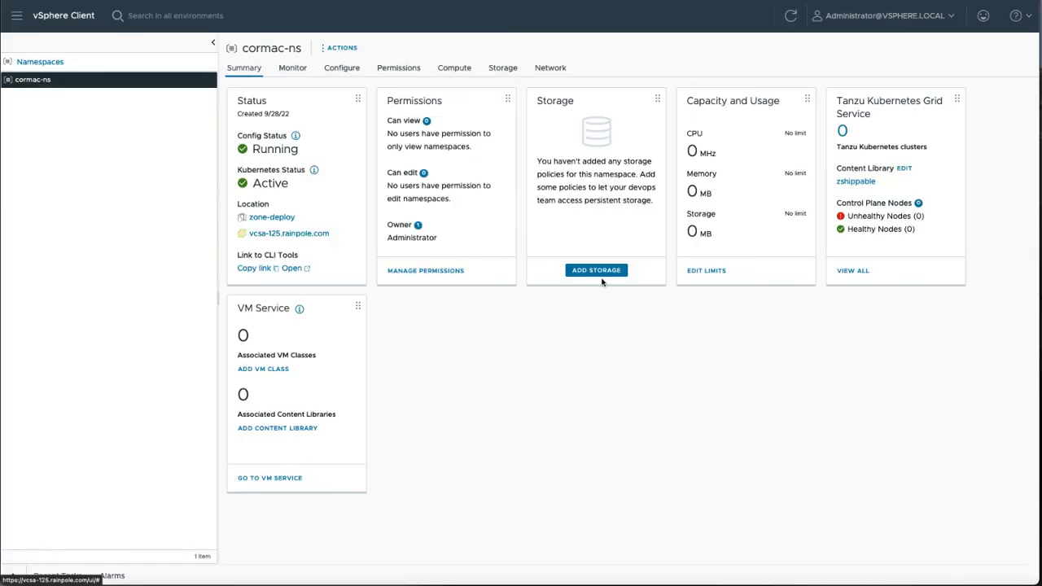
Step: Add the Multi-AZ-vSAN-Default storage policy to cormac-ns
click(596, 271)
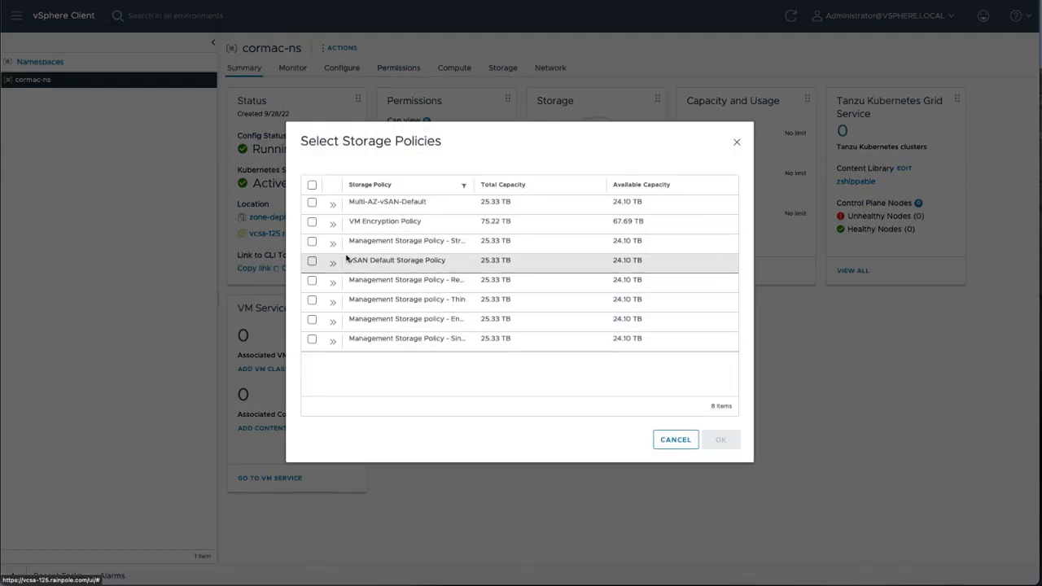
click(312, 202)
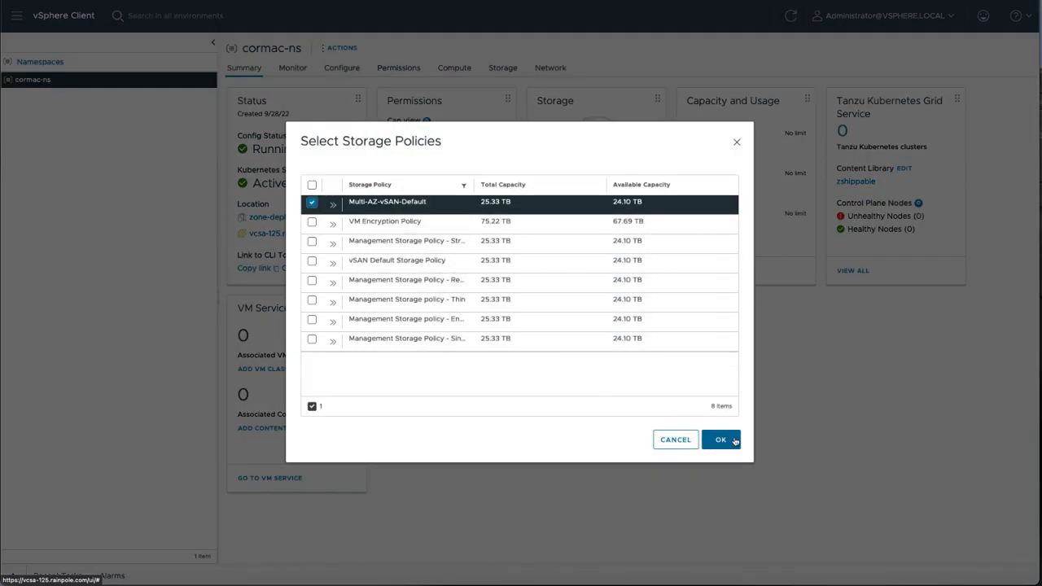
click(720, 439)
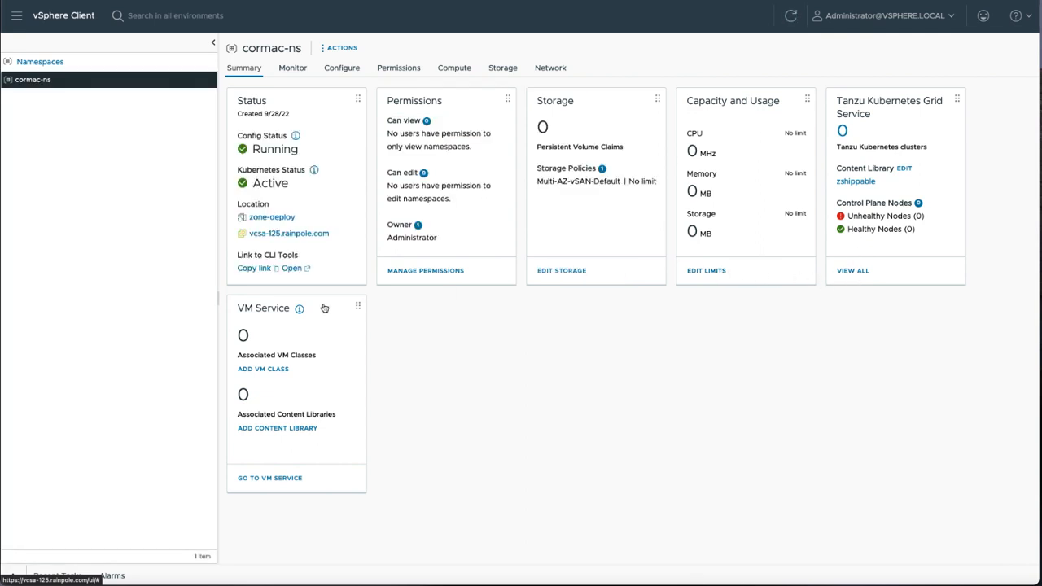
Step: Add the listed VM classes to the cormac-ns VM Service
click(262, 368)
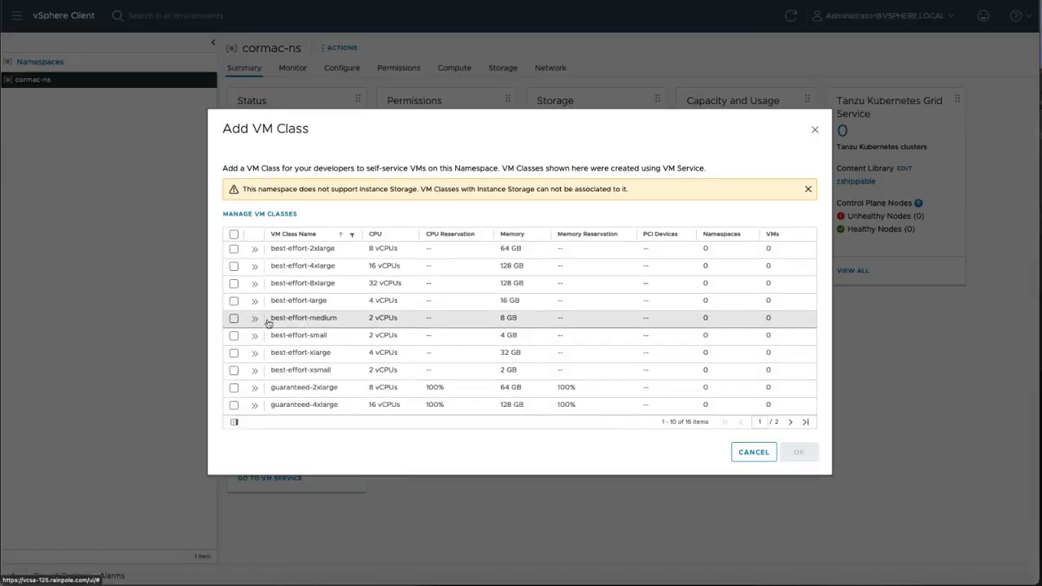
click(234, 235)
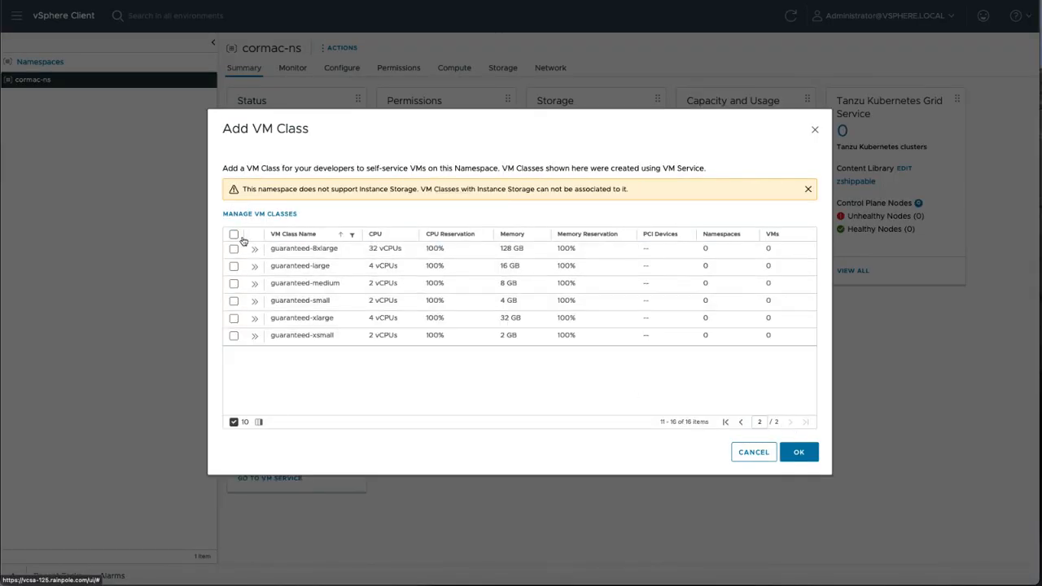
click(753, 453)
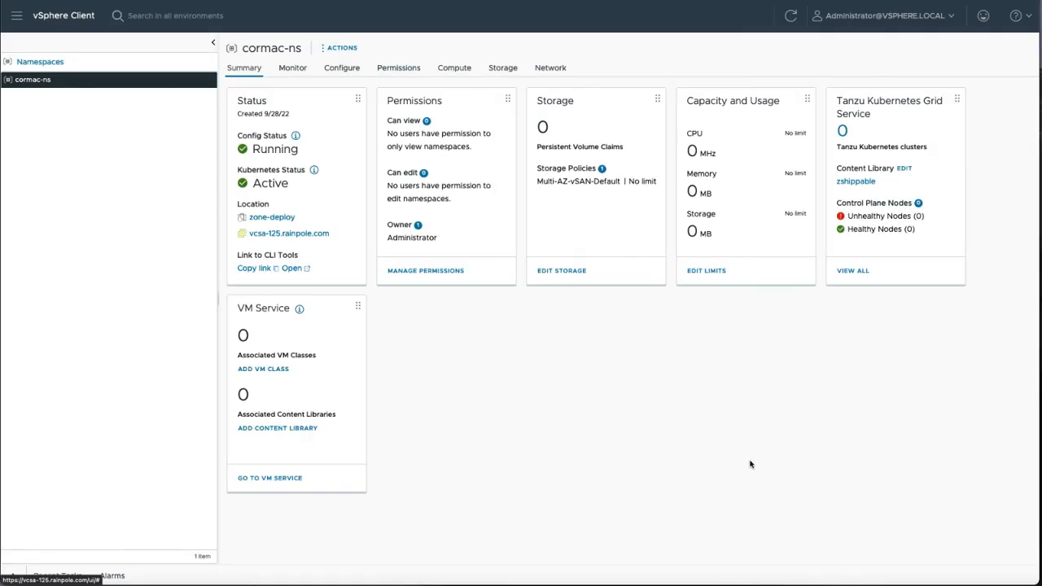
mouse_move(47, 60)
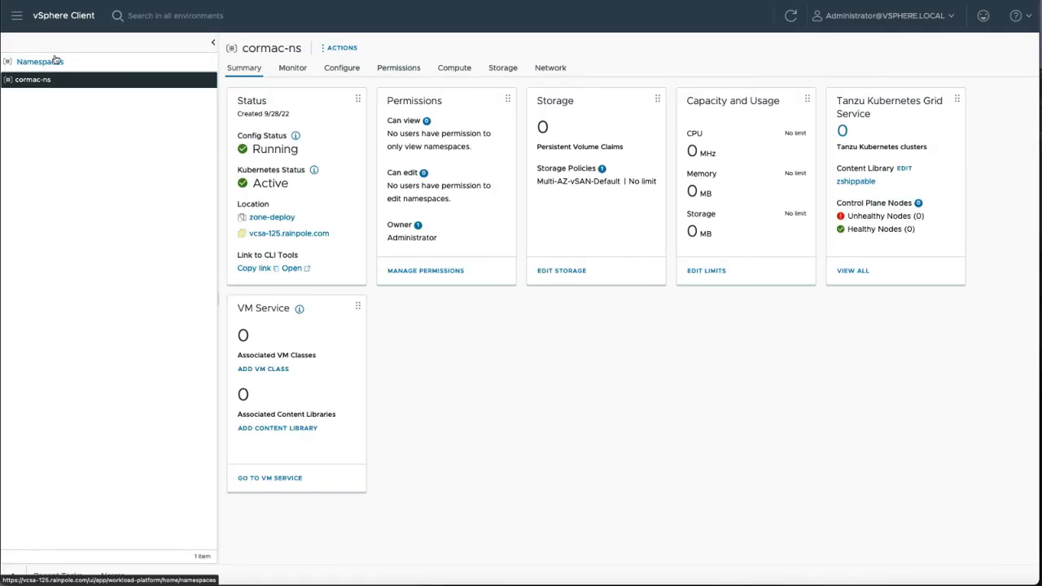
Step: Expand the Namespaces folders under Cluster-Zone-1 and Cluster-Zone-2 in the inventory
click(42, 60)
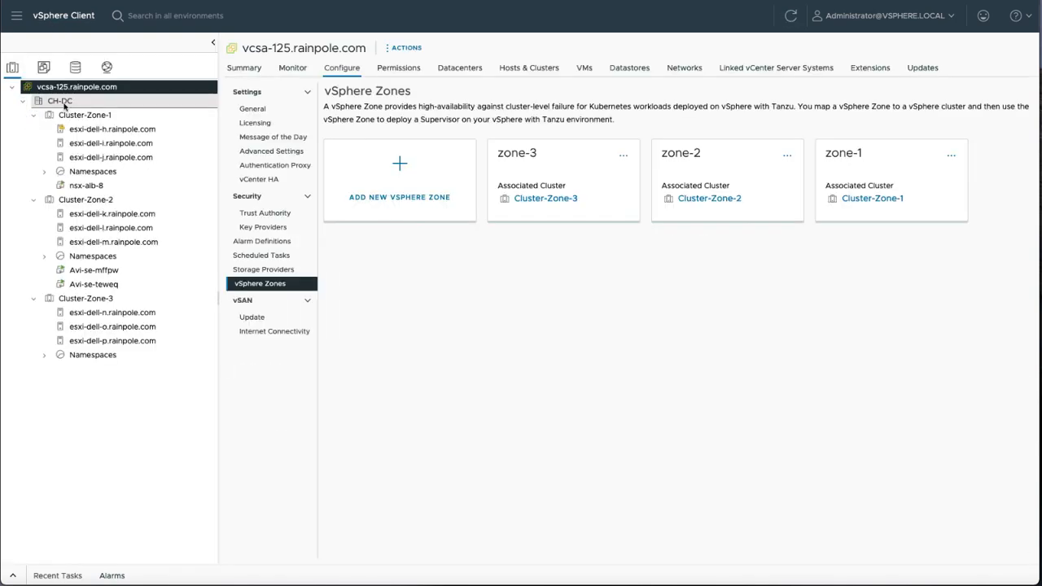
click(45, 171)
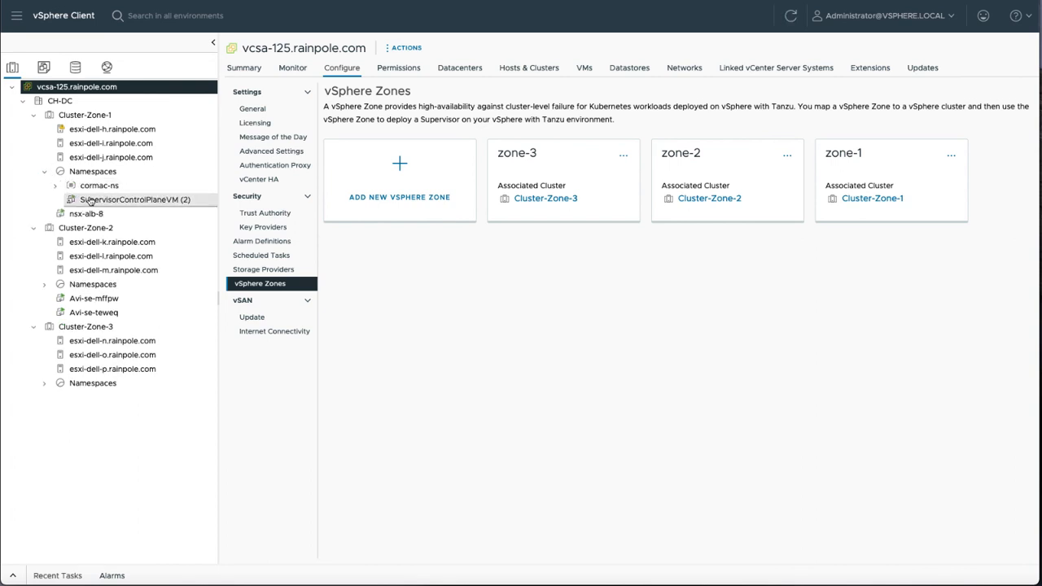
click(44, 283)
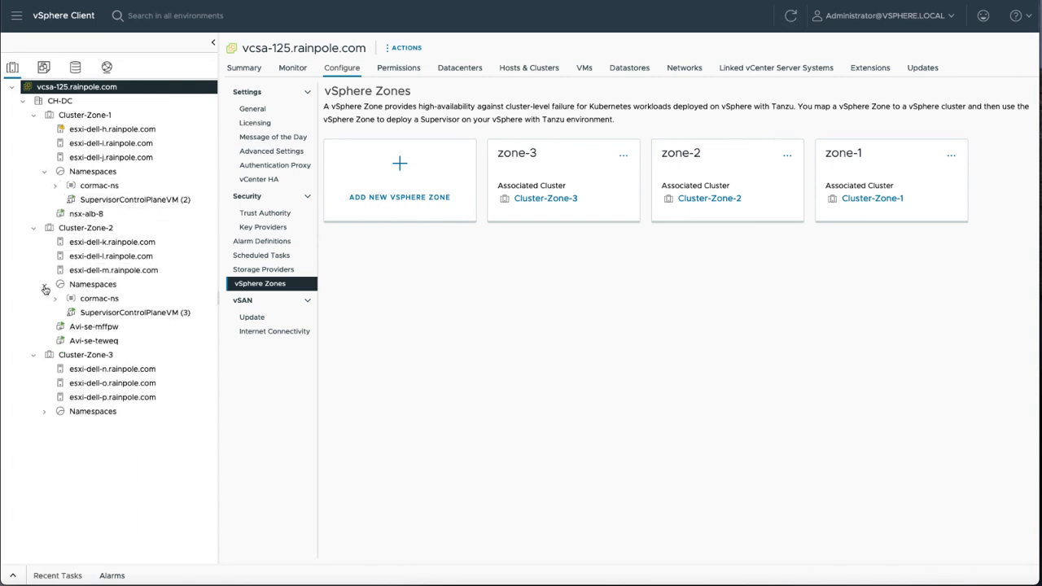